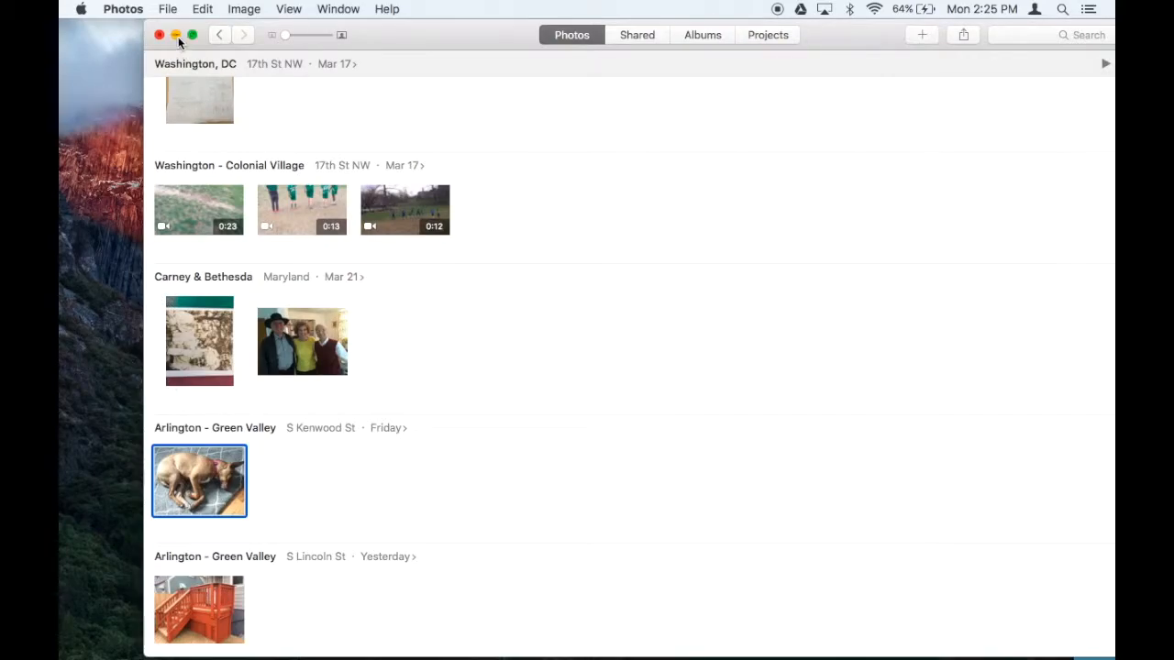
View the sleeping dog photo IMG_3507.jpg in Preview, then close it.
double_click(198, 481)
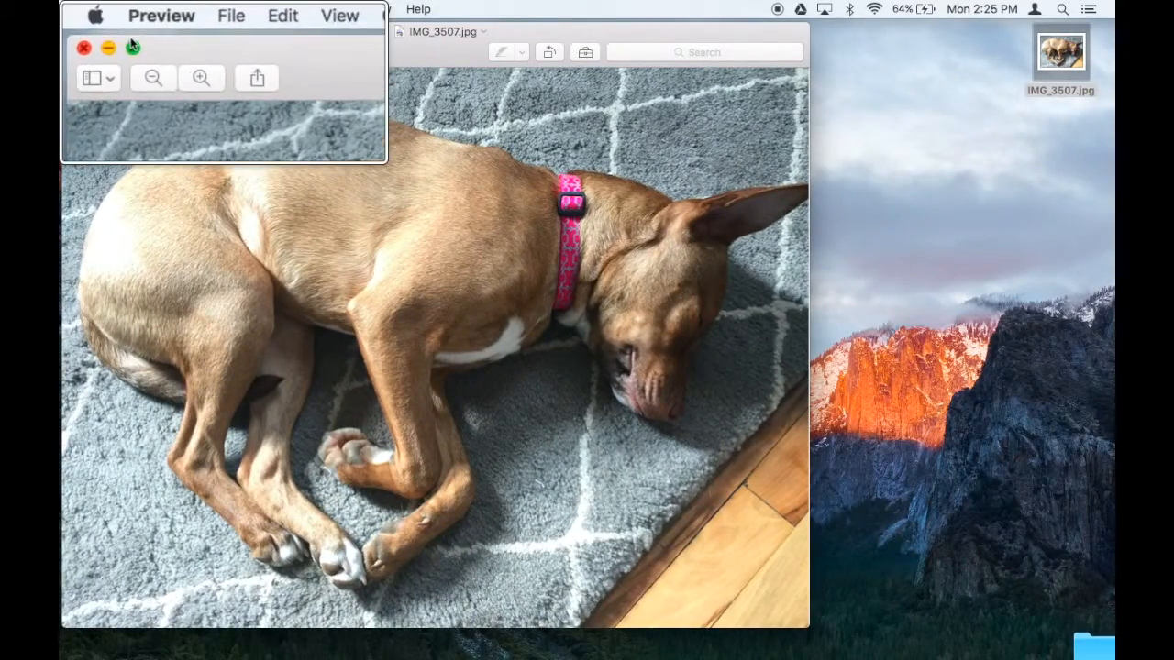
left_click(83, 48)
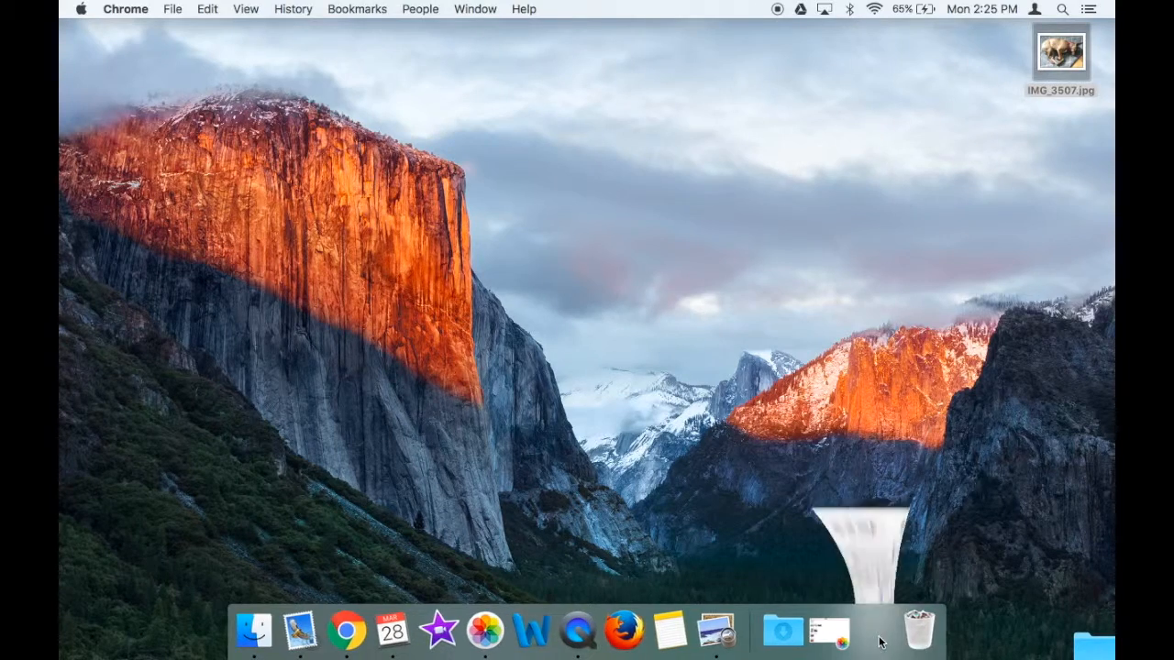
Trash the unwanted imgres.jpg and close the white background PNG preview.
left_click(349, 631)
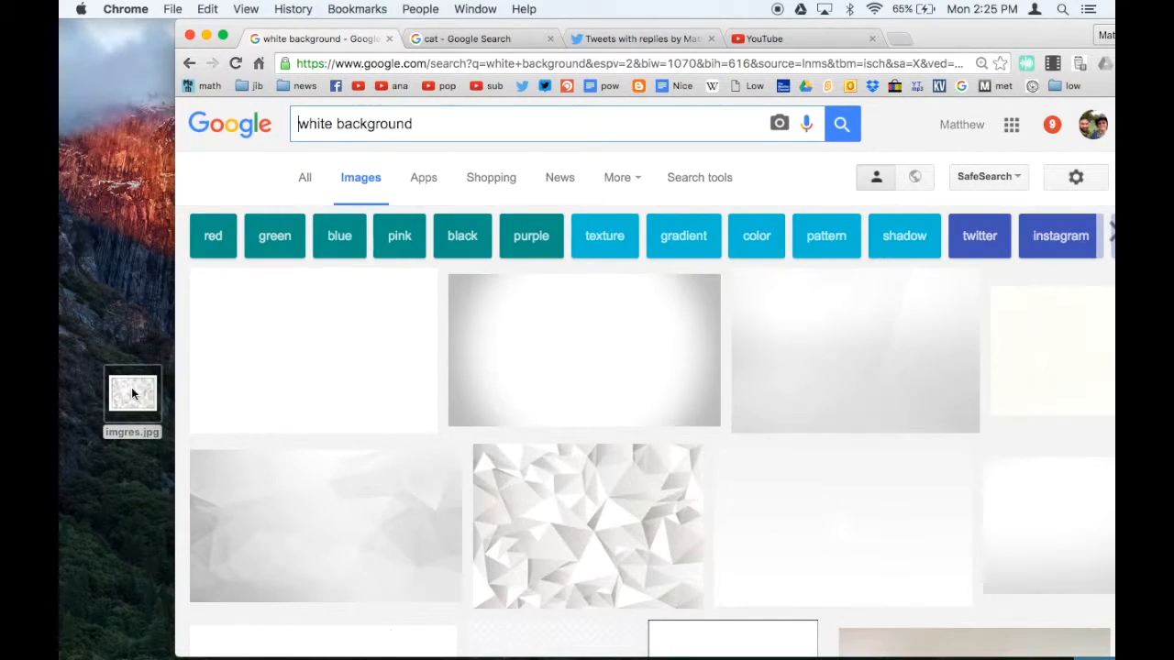
right_click(132, 389)
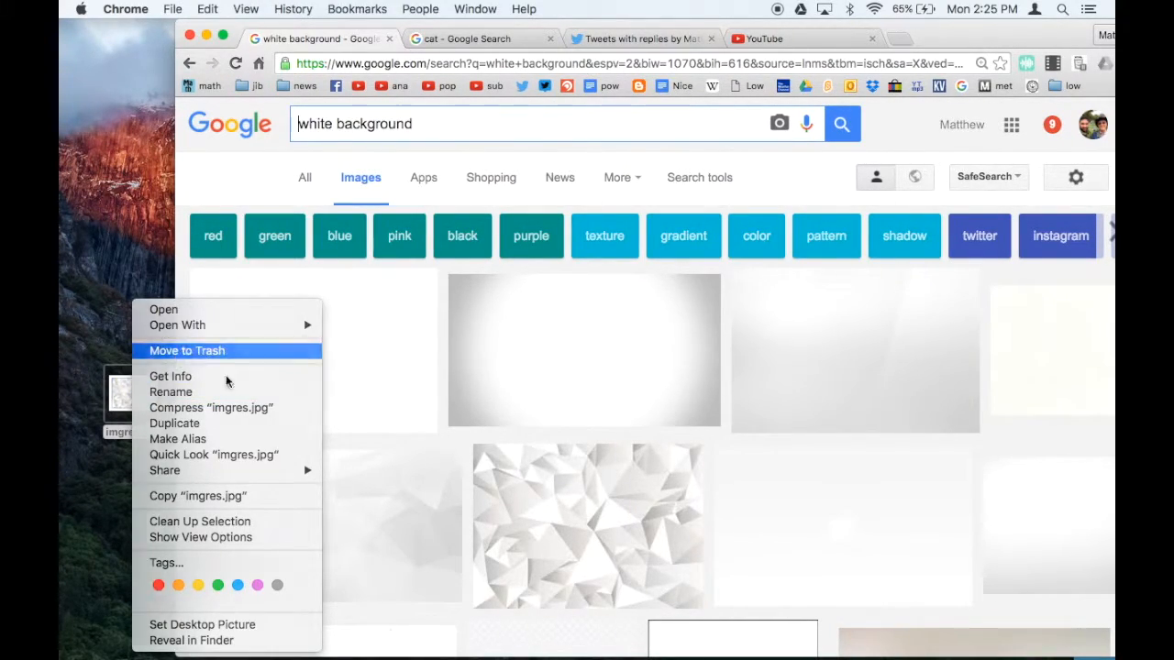
left_click(587, 529)
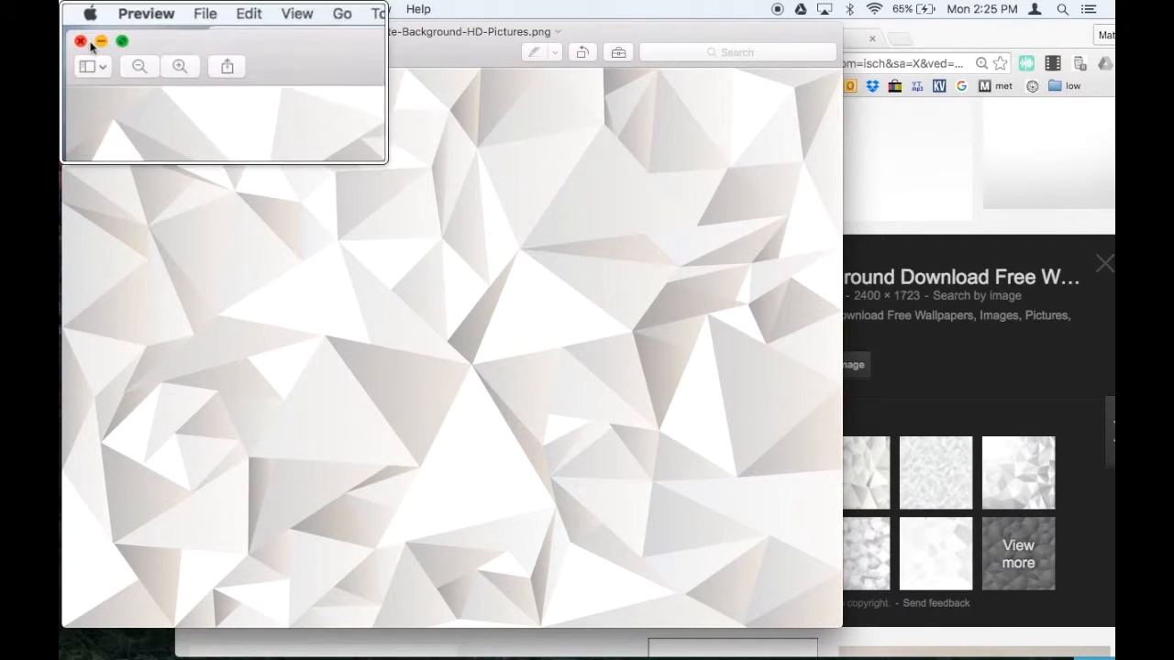
left_click(81, 42)
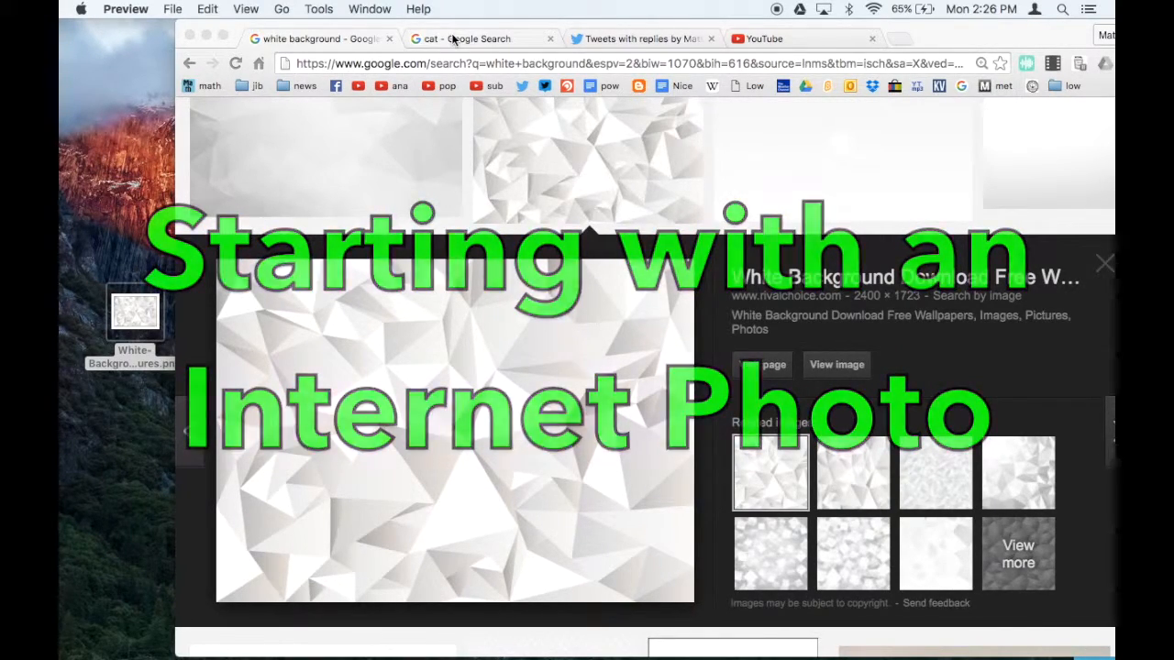
Drop the orange tabby cat thumbnail from the cat search results onto the desktop.
left_click(477, 39)
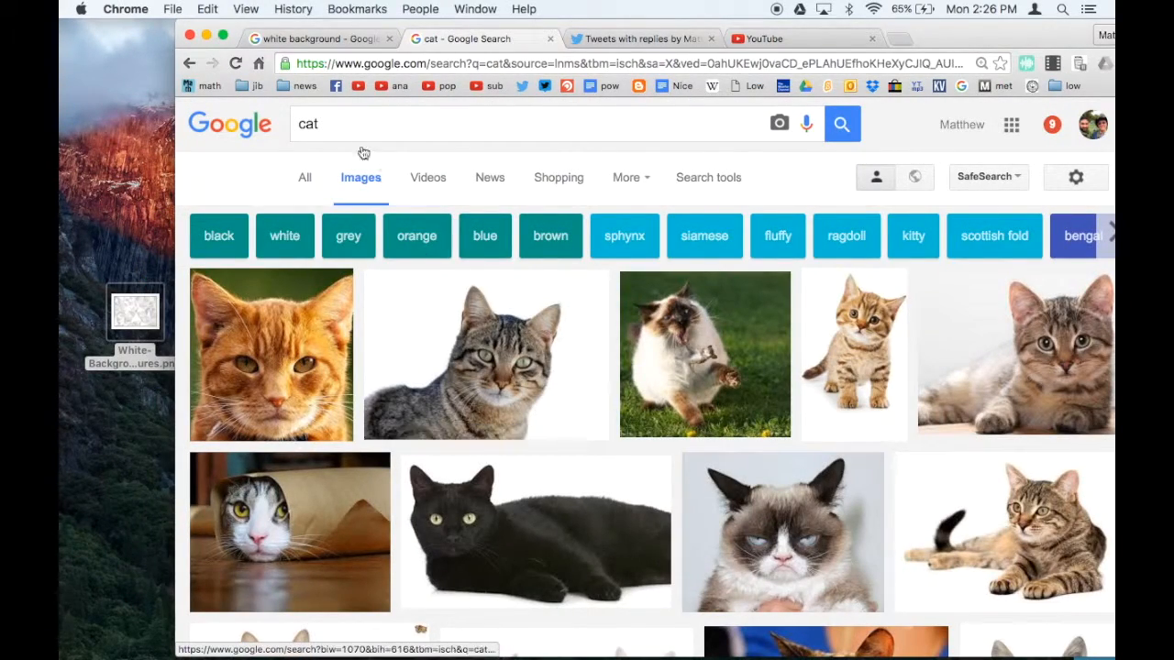
left_click(778, 125)
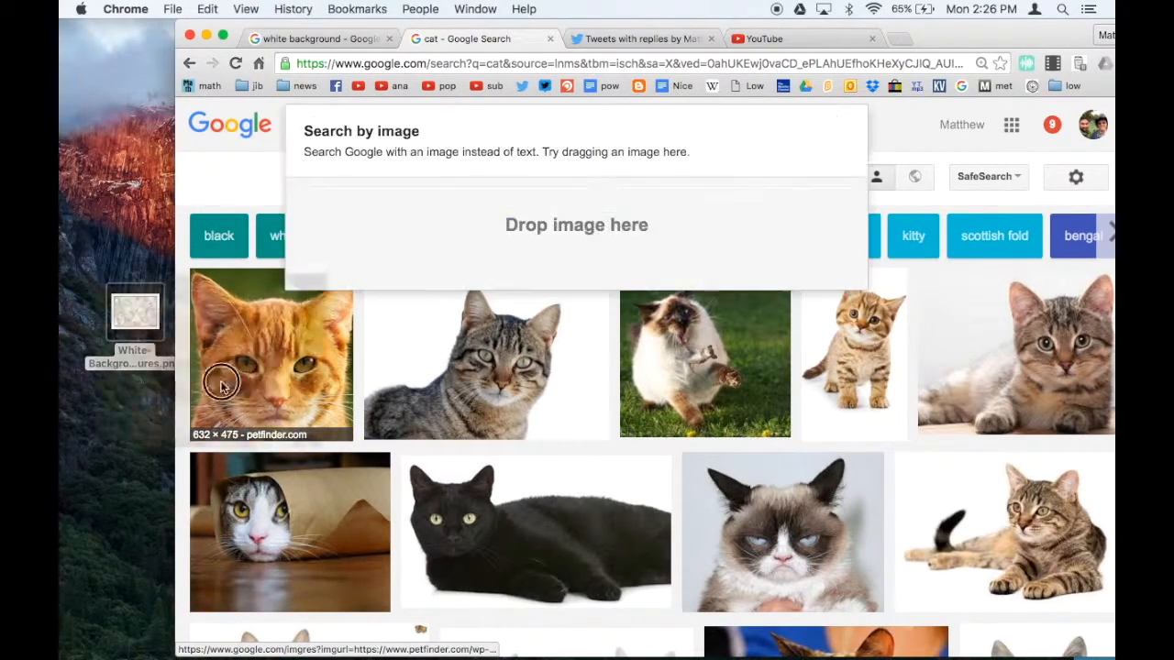
left_click(271, 356)
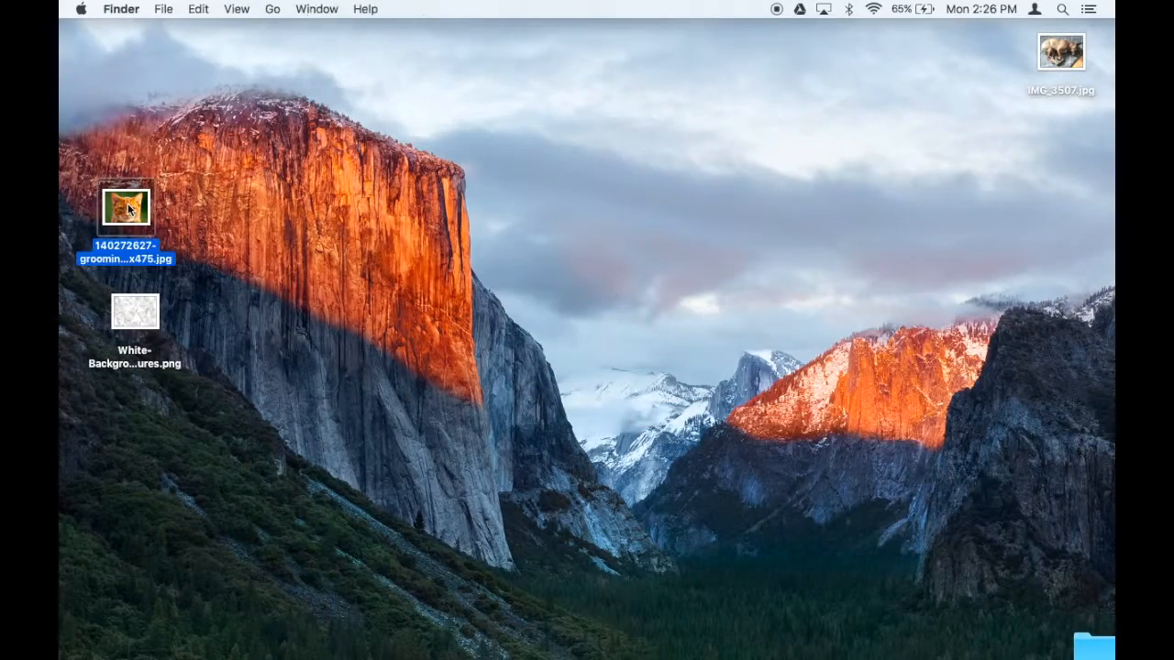
Open the desktop cat JPG in Preview with its markup tools showing.
double_click(124, 204)
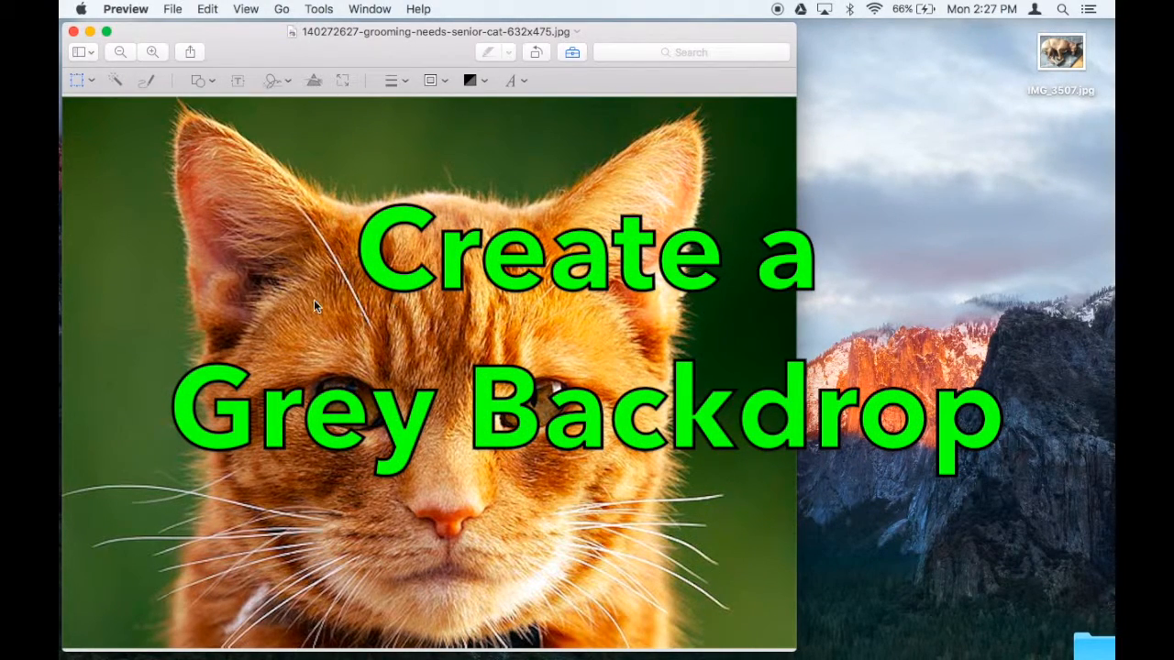
mouse_move(284, 137)
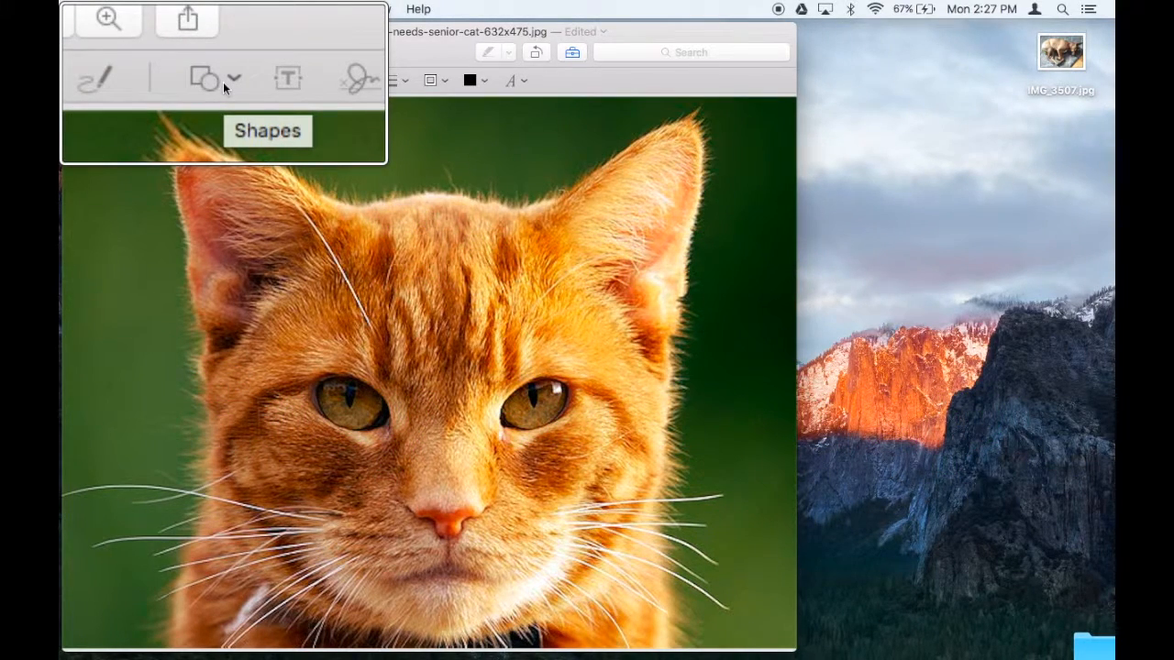
Draw a rectangle over the cat's face with no border and a dark grey fill.
left_click(204, 81)
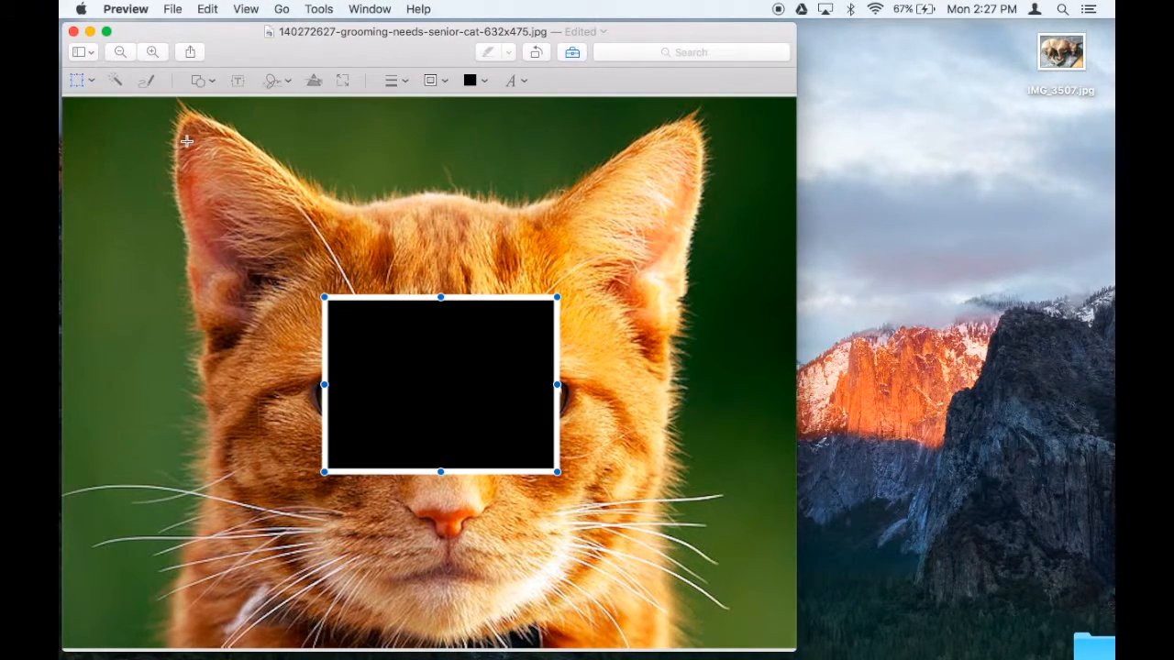
left_click_drag(440, 383, 433, 352)
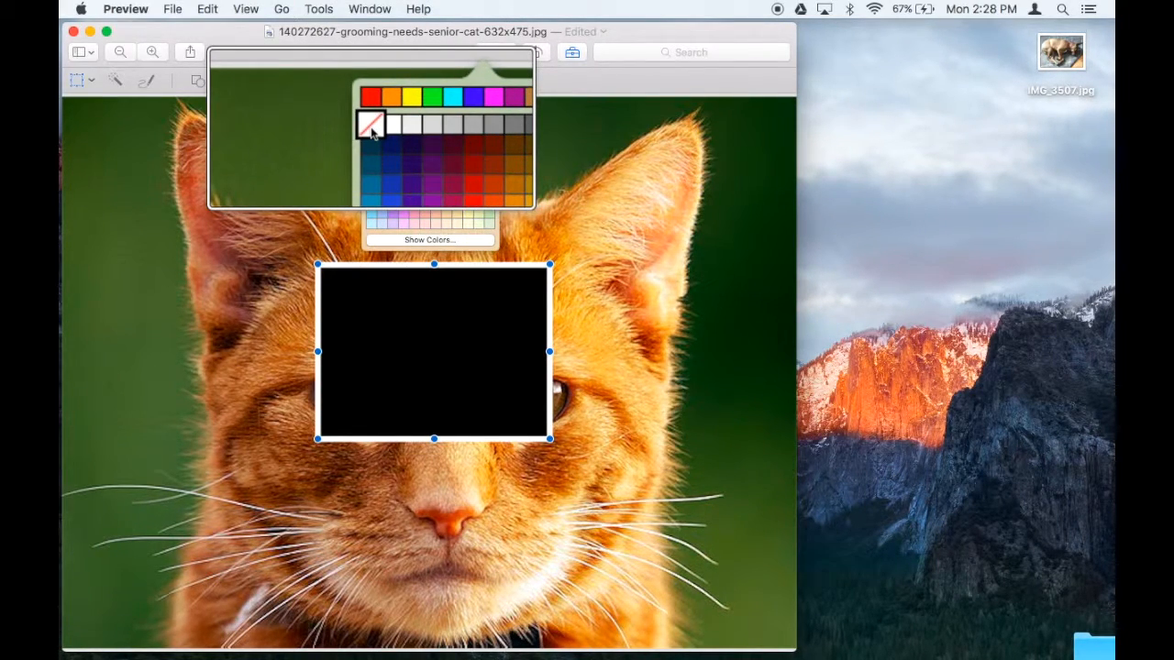
left_click(371, 125)
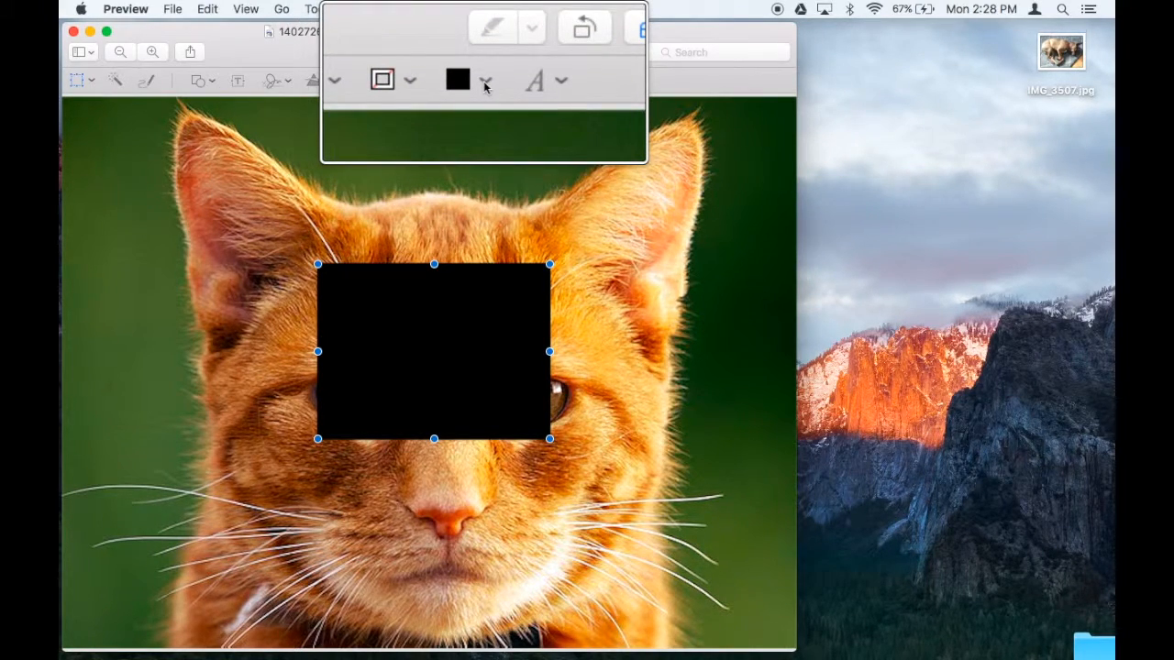
left_click(457, 81)
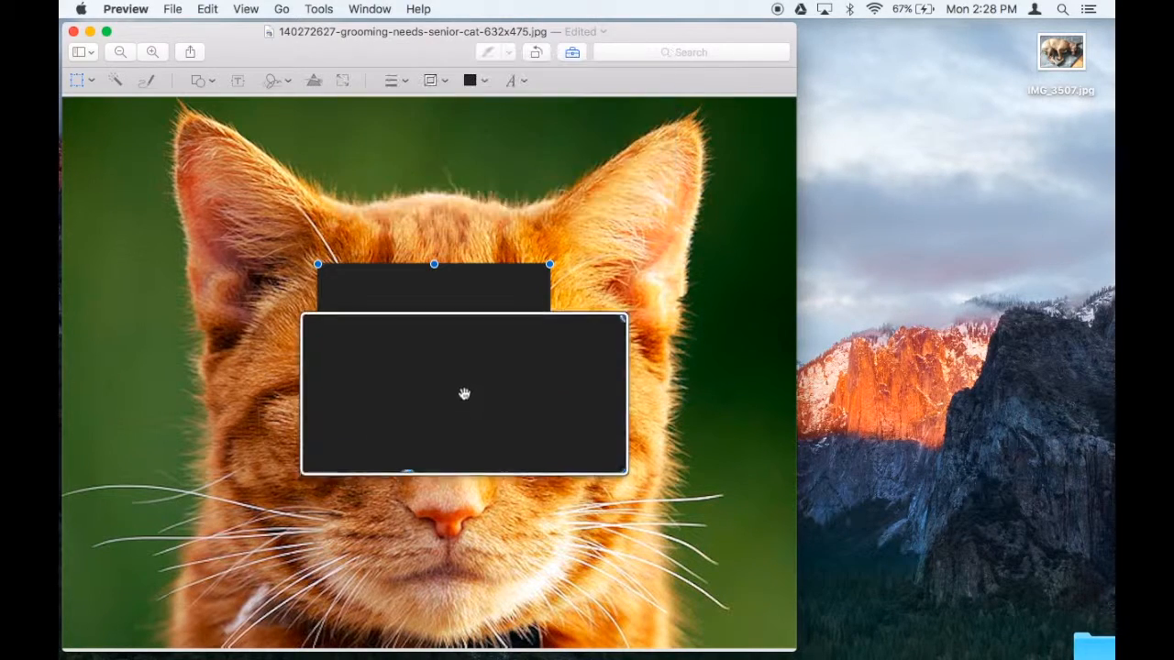
Reposition the dark rectangle over the face and stretch it across the full image width.
left_click_drag(464, 394, 469, 345)
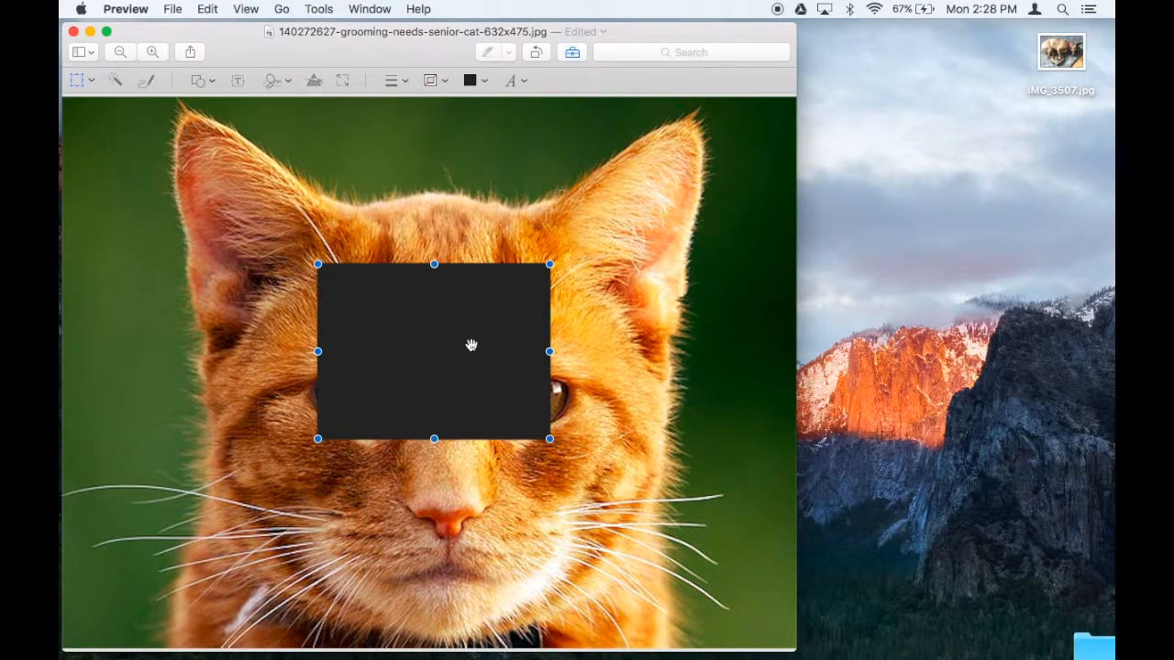
left_click_drag(470, 345, 237, 316)
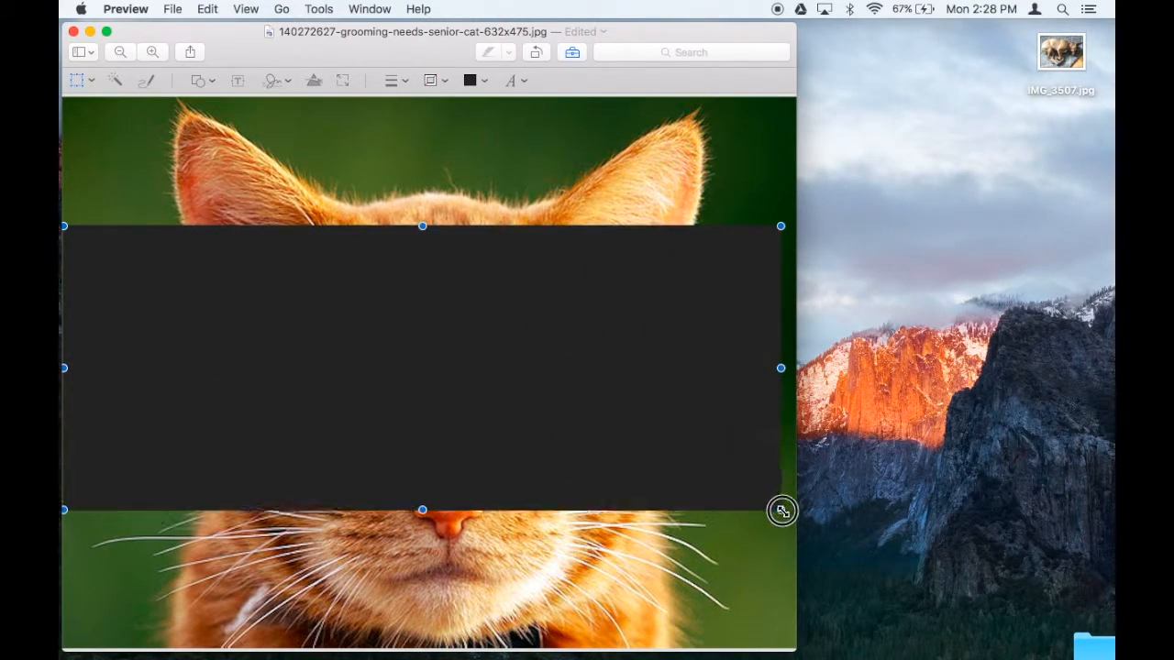
left_click_drag(782, 510, 781, 515)
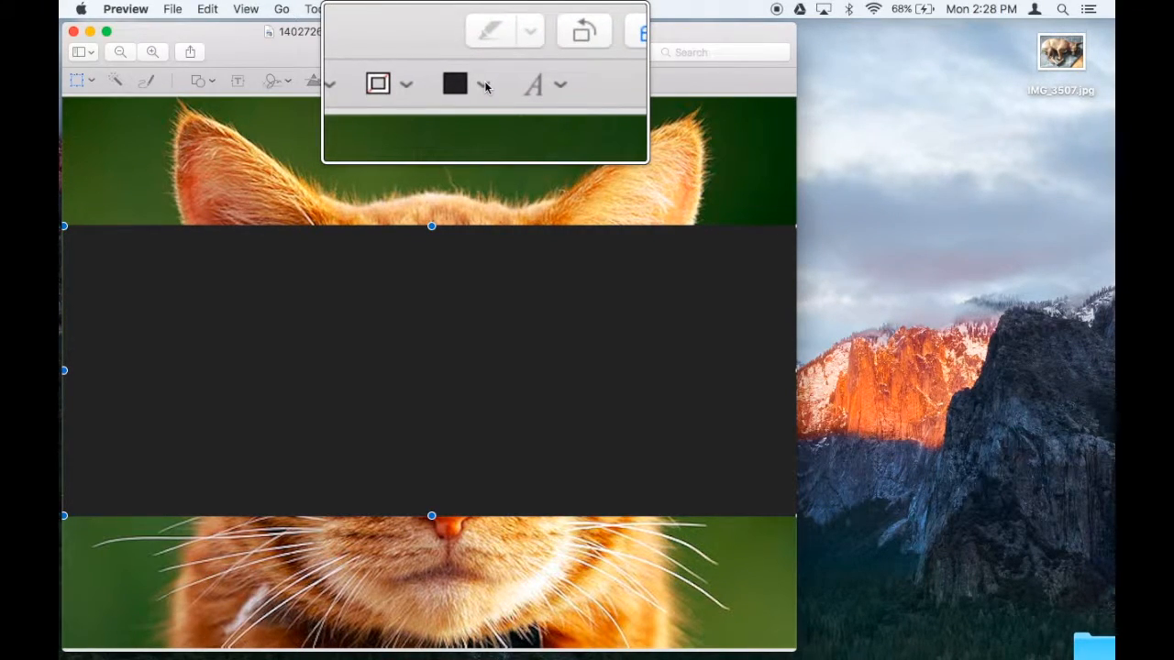
Lower the band's fill opacity to 75% in the Colors picker so the cat shows through.
left_click(470, 83)
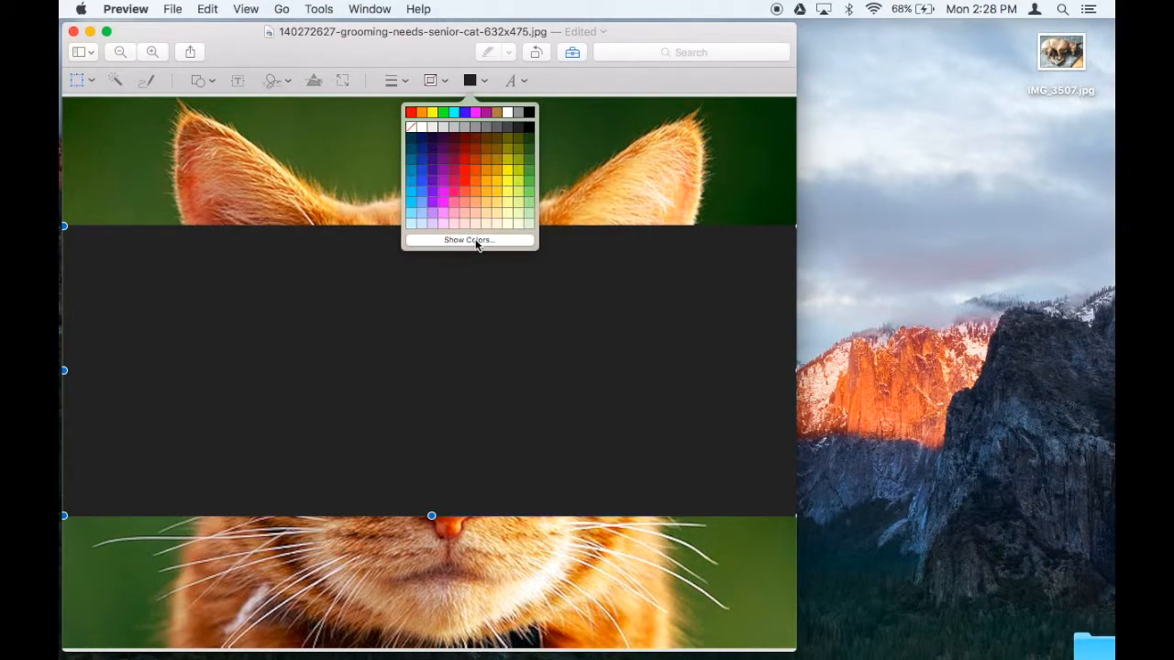
left_click(469, 239)
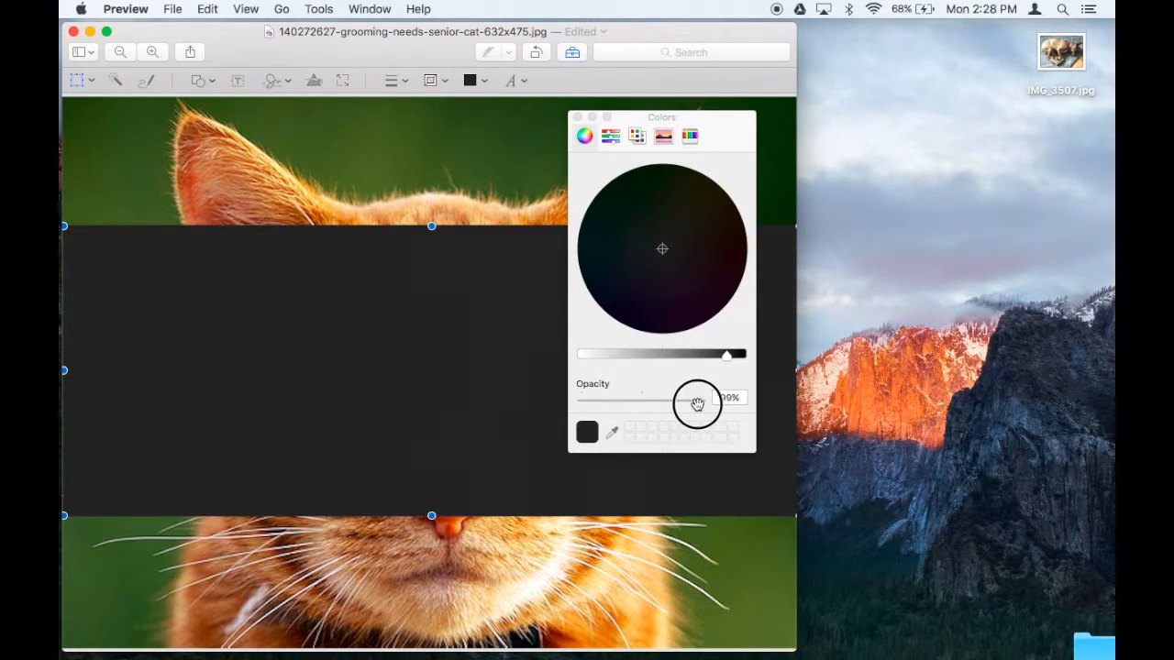
left_click_drag(697, 405, 663, 405)
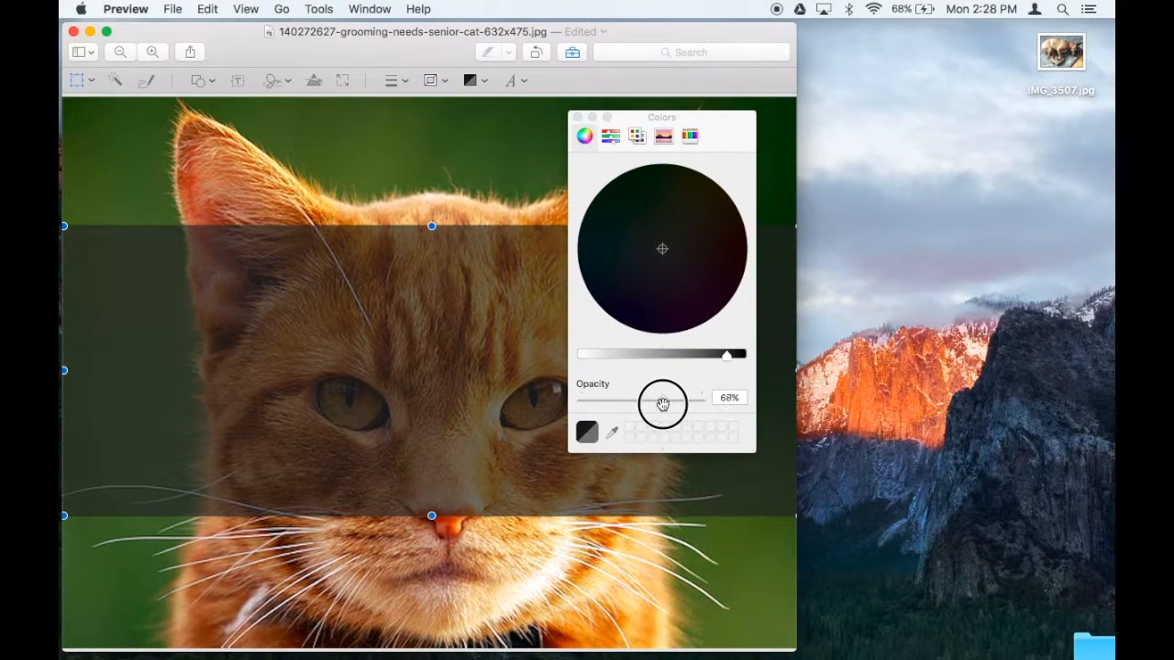
left_click_drag(662, 403, 671, 400)
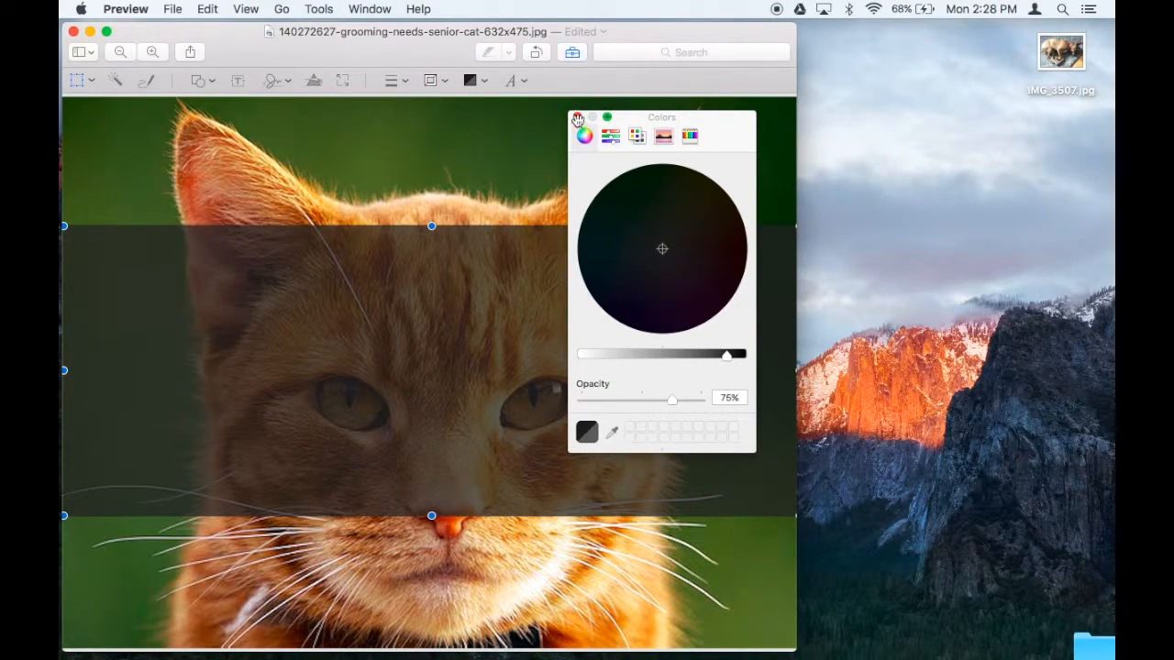
left_click(576, 117)
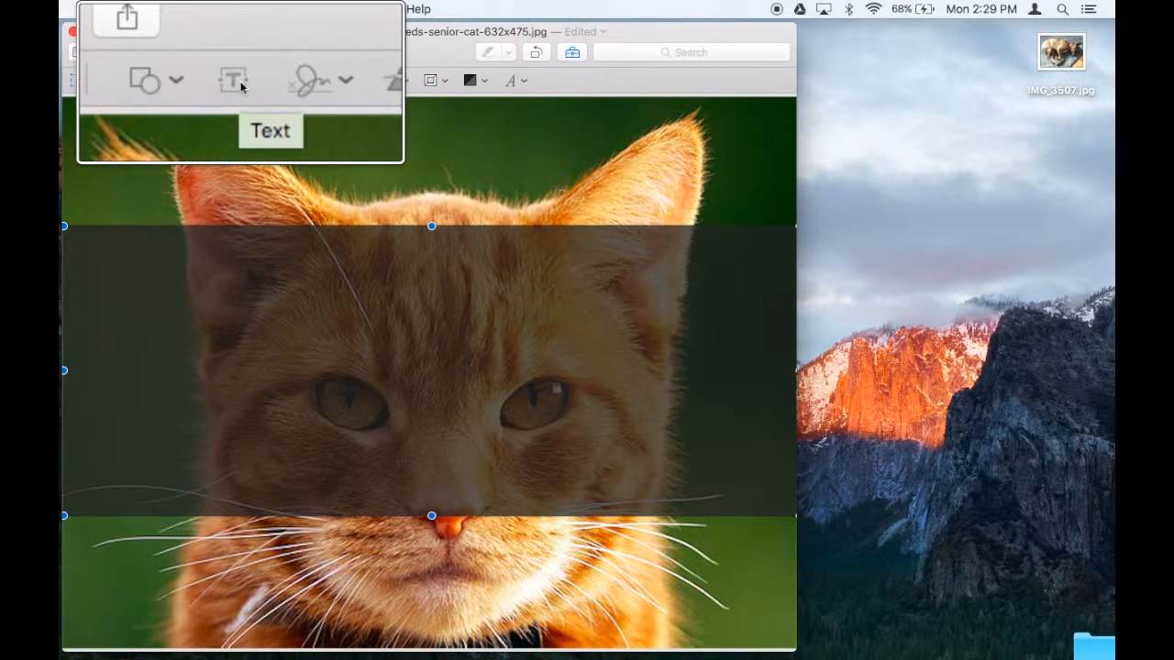
Add a text box on the band reading 'My Cute Cat Video' over three lines.
left_click(235, 81)
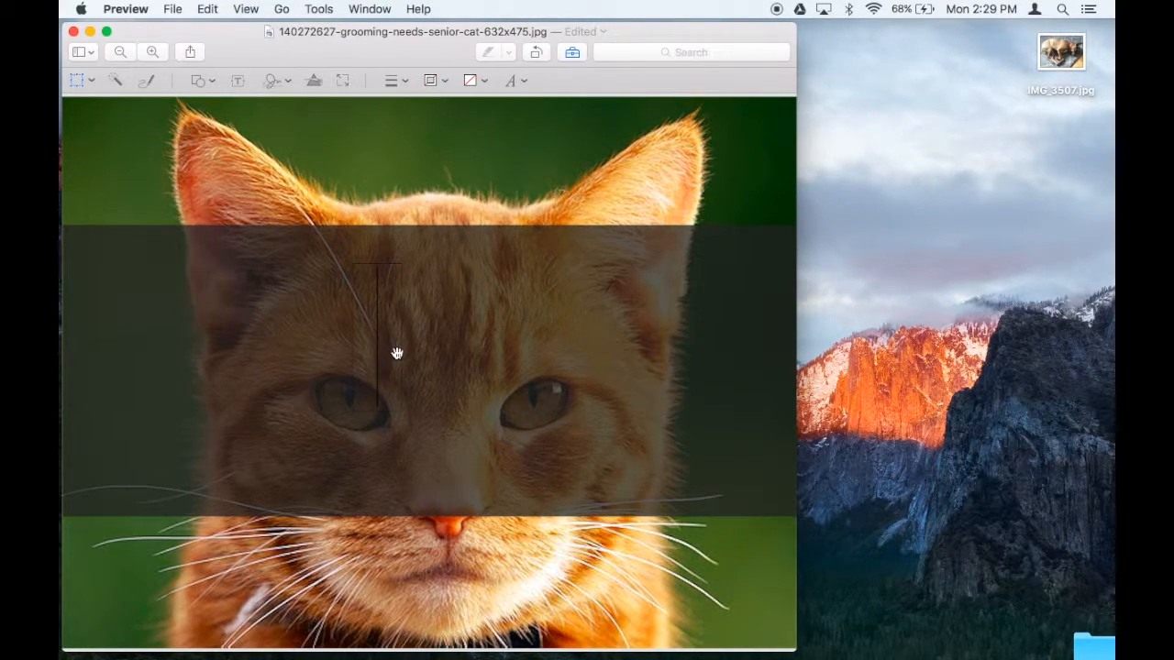
type("My Cute")
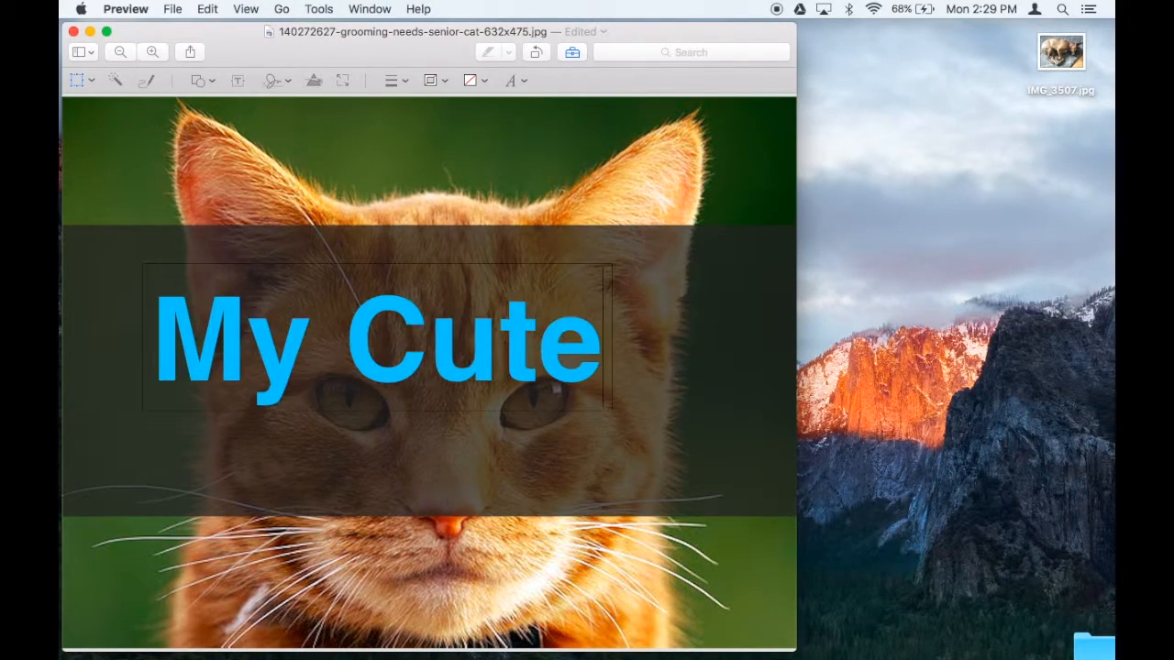
type("Cat")
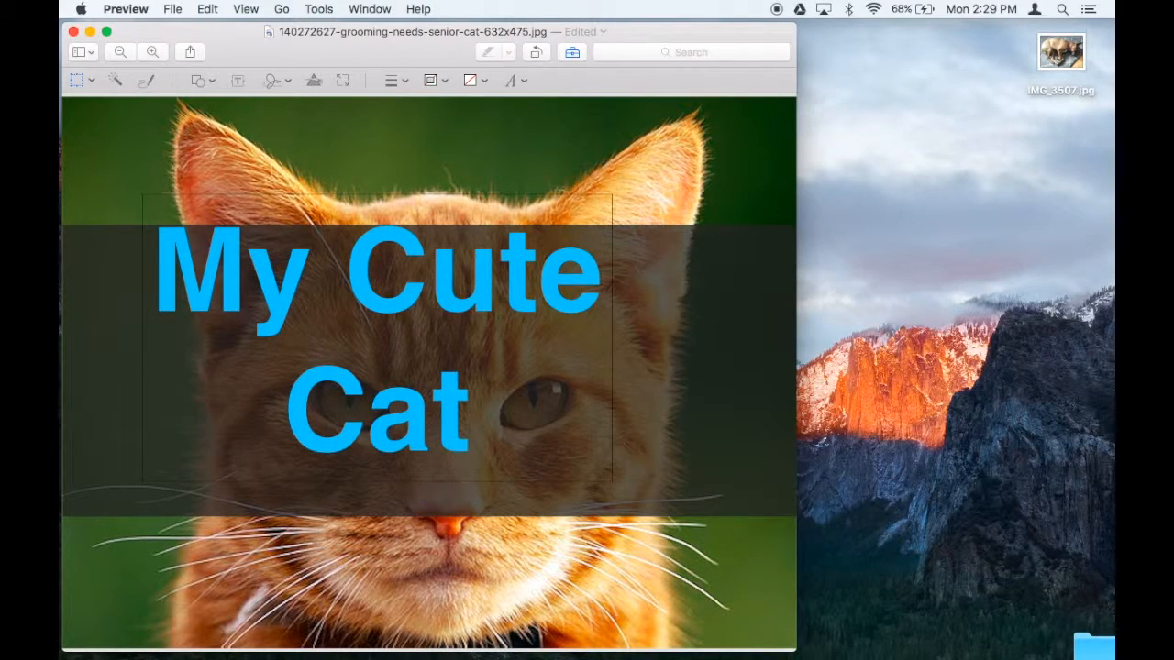
type("Video")
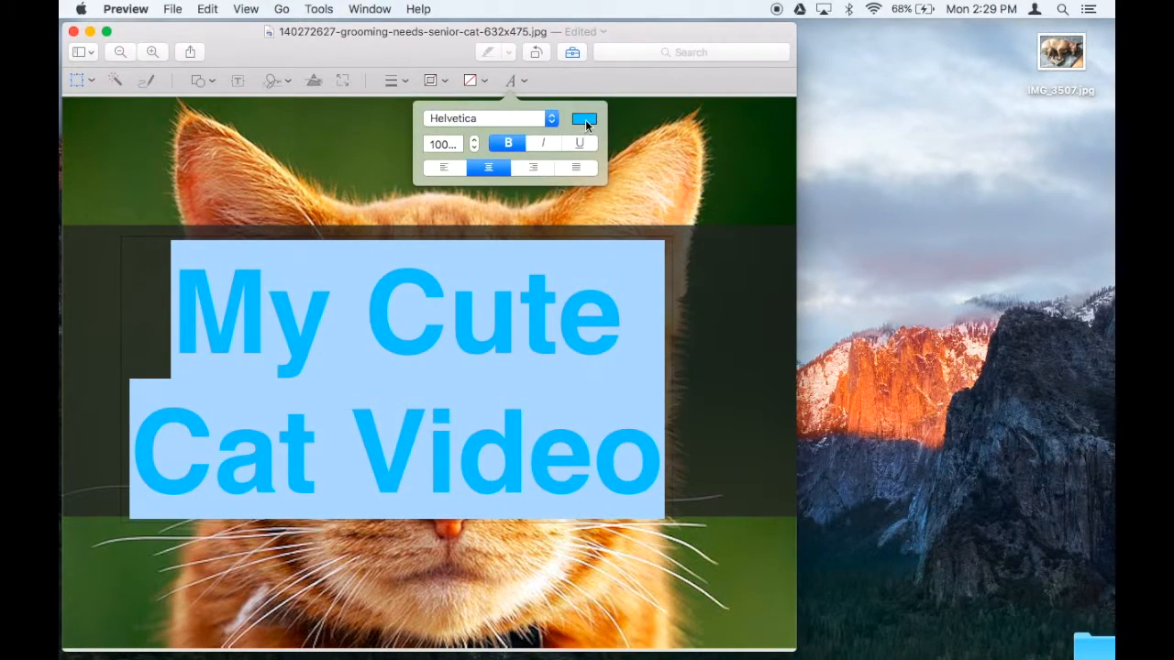
Colour the caption bright green and deselect it to view the finished thumbnail.
left_click(583, 120)
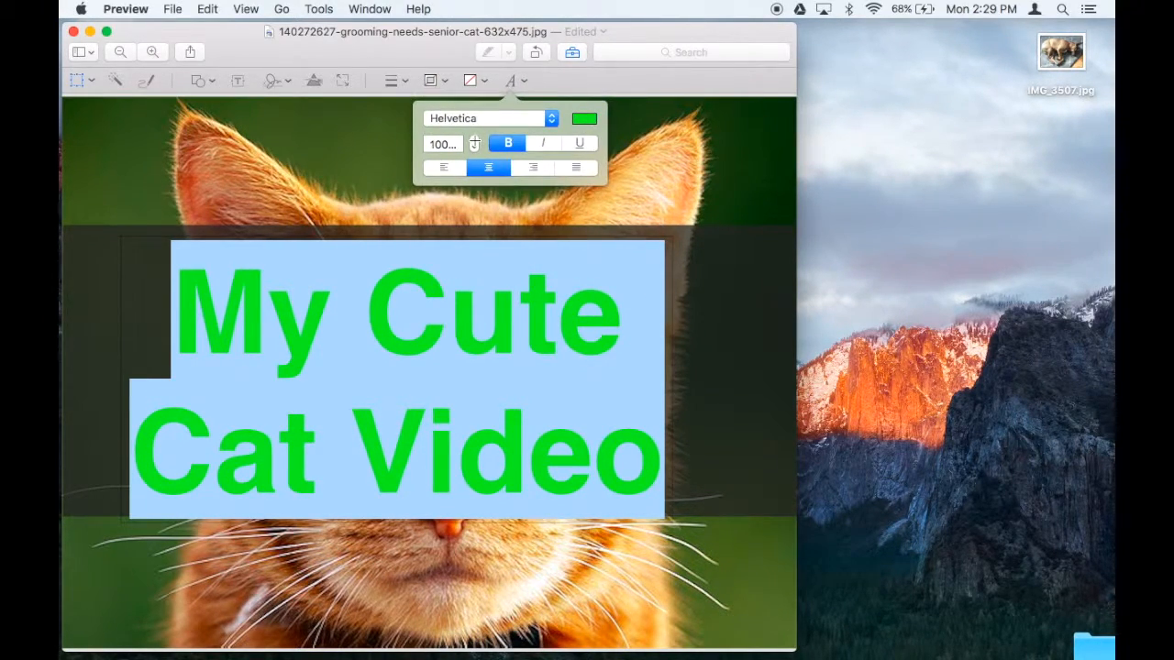
left_click(474, 139)
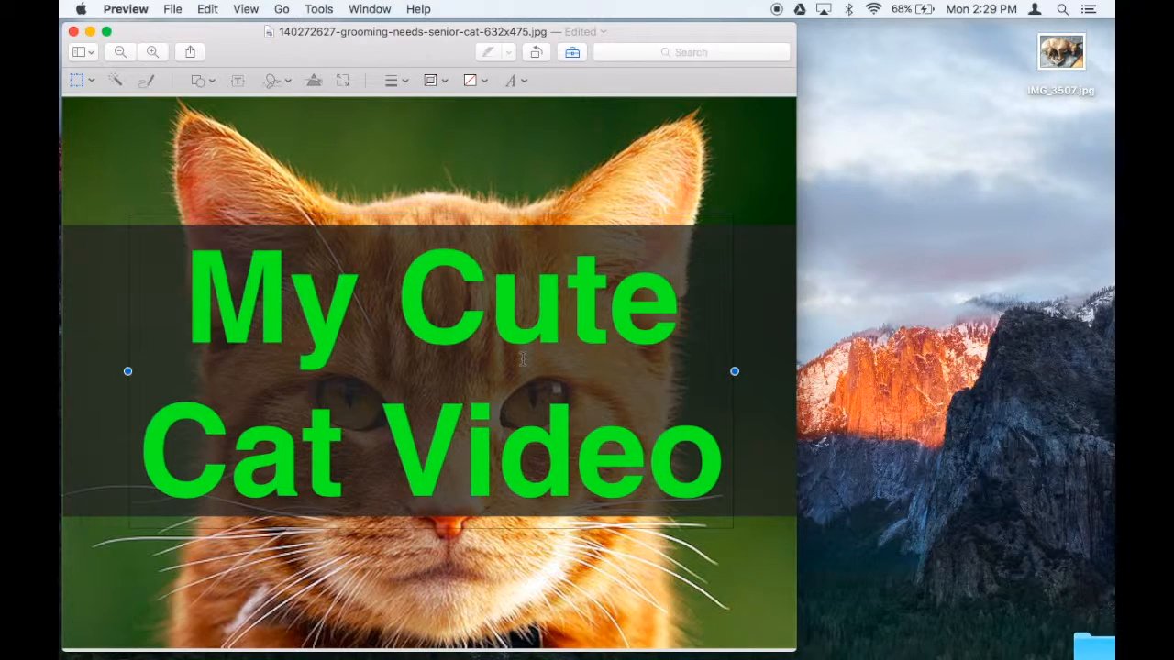
left_click(172, 7)
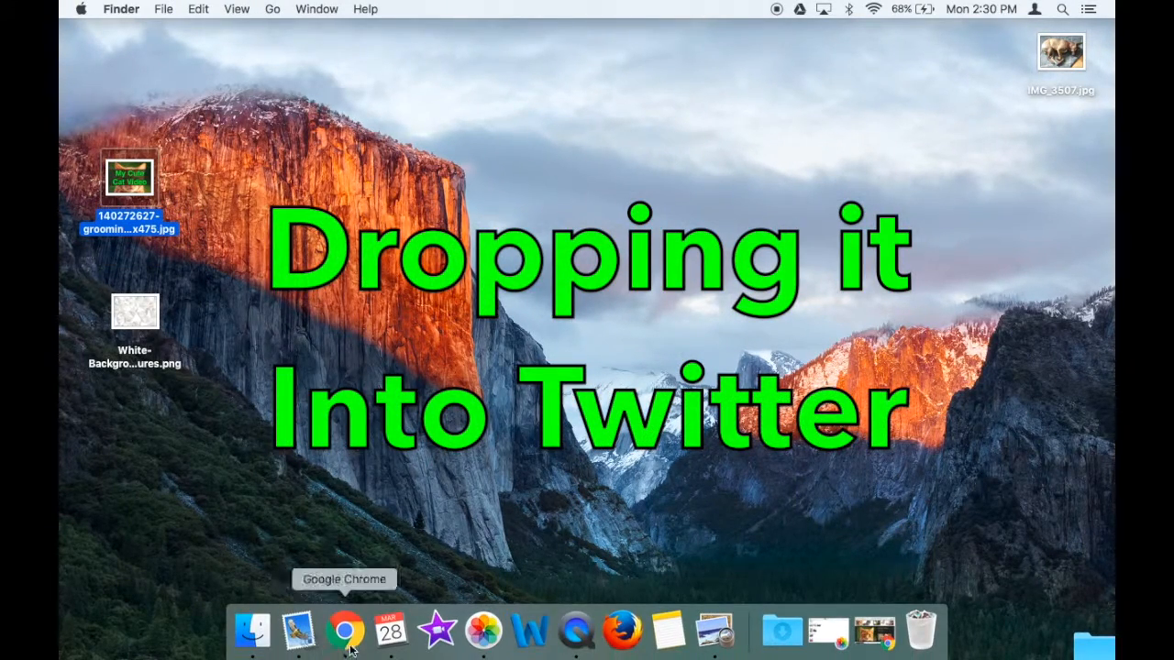
Bring up Chrome and switch to the Twitter tab for a new tweet.
left_click(345, 631)
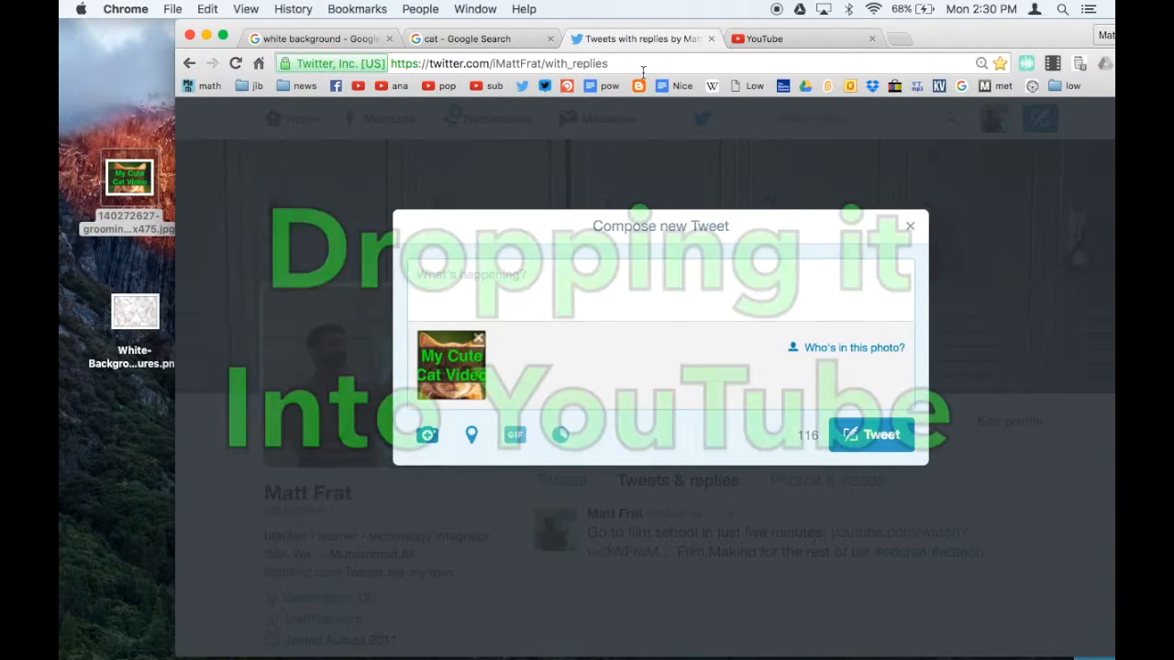
left_click(767, 39)
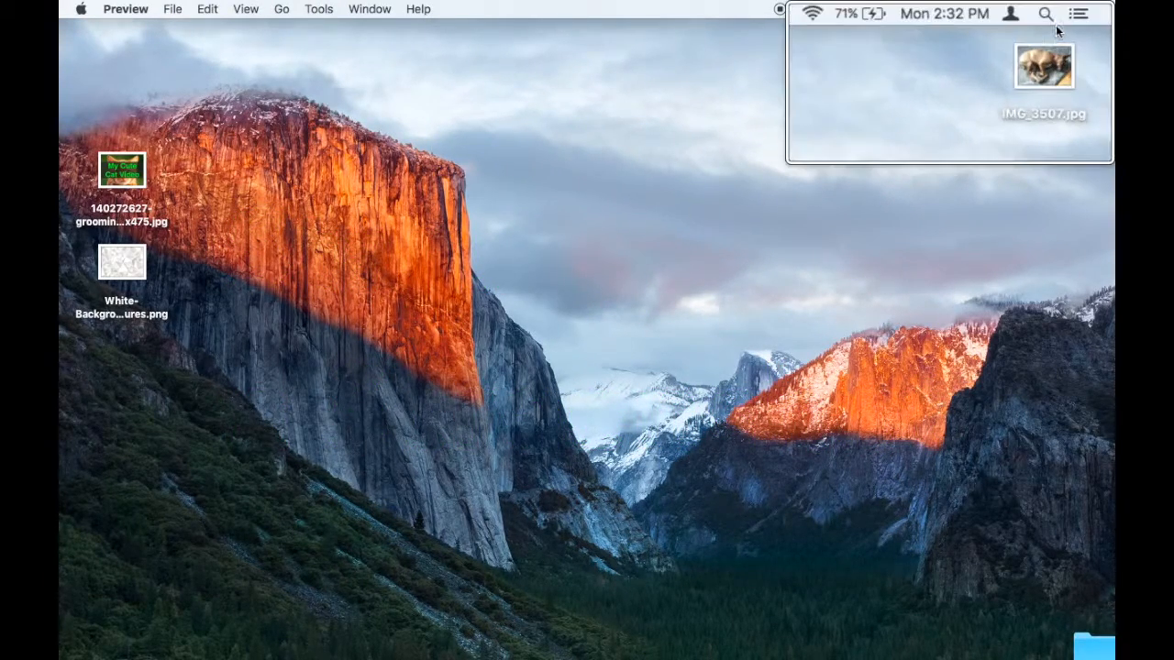
Launch Grab from Spotlight by searching 'grab'.
left_click(1046, 14)
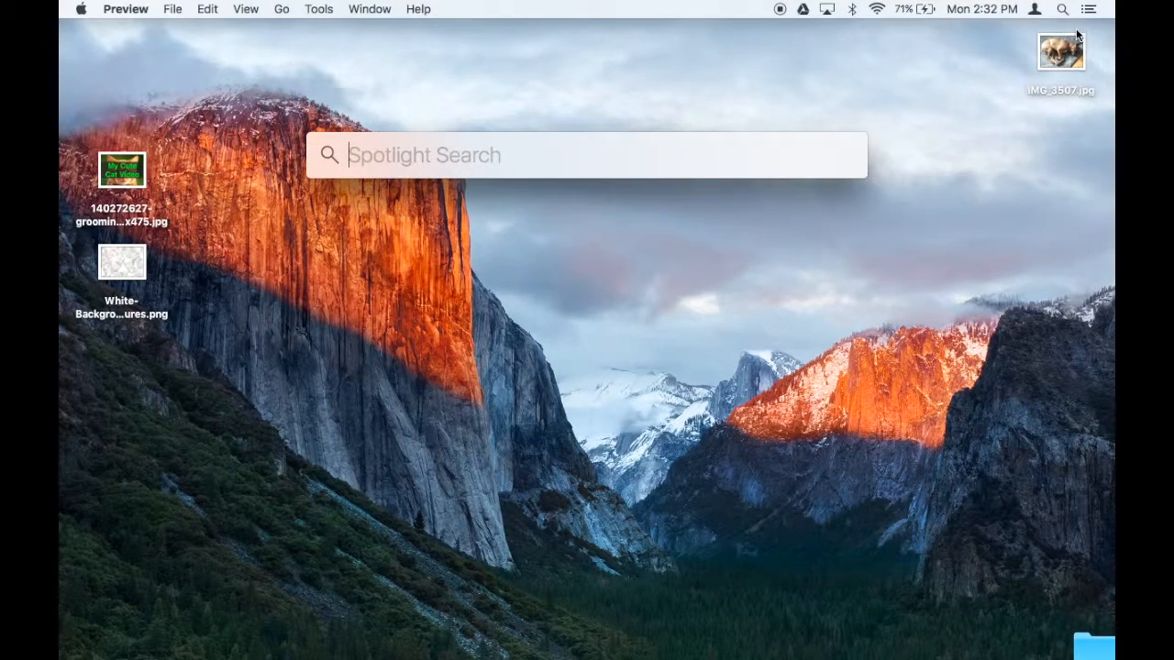
type("grab")
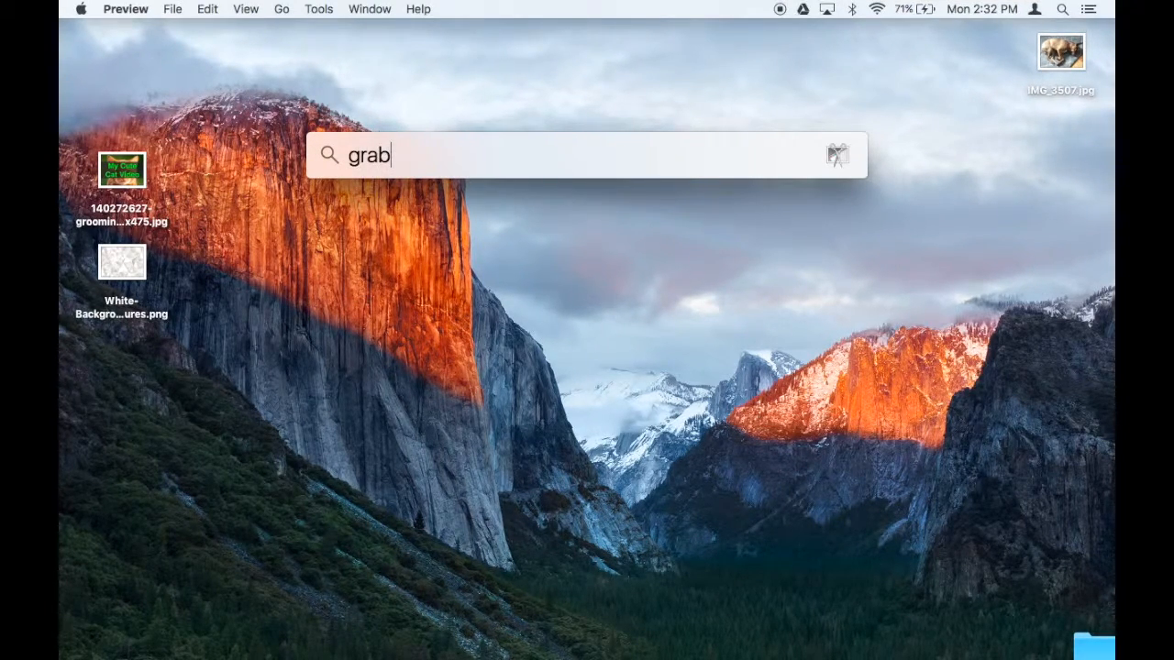
key("enter")
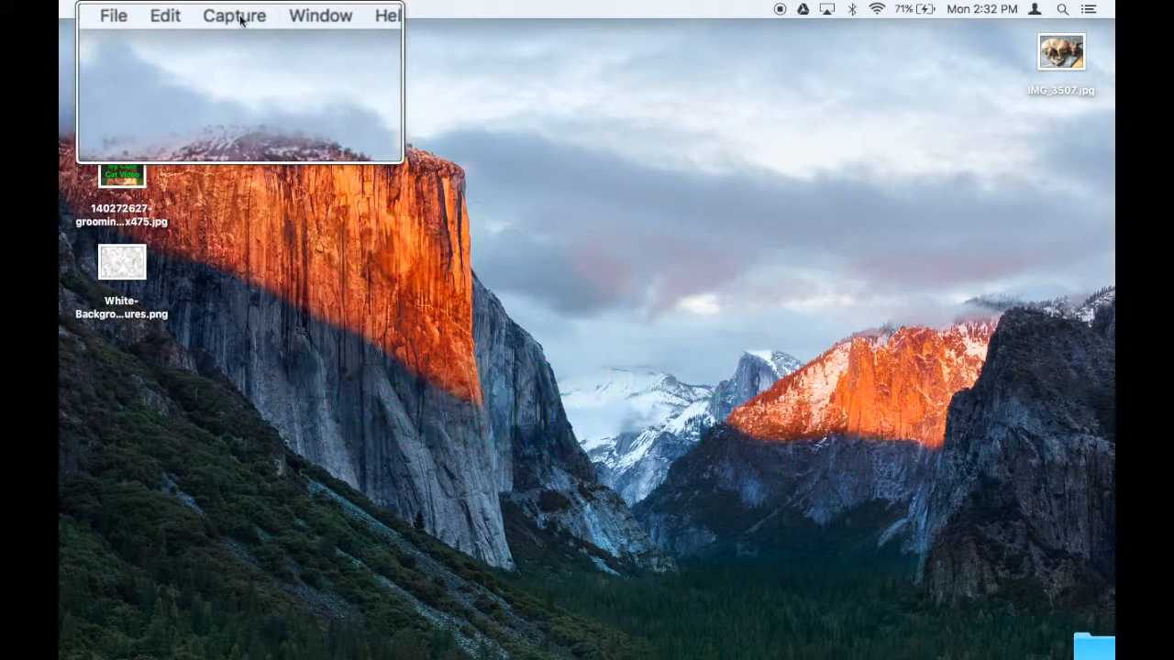
Capture a selected region of the mountain desktop and save it as Untitled.
left_click(231, 15)
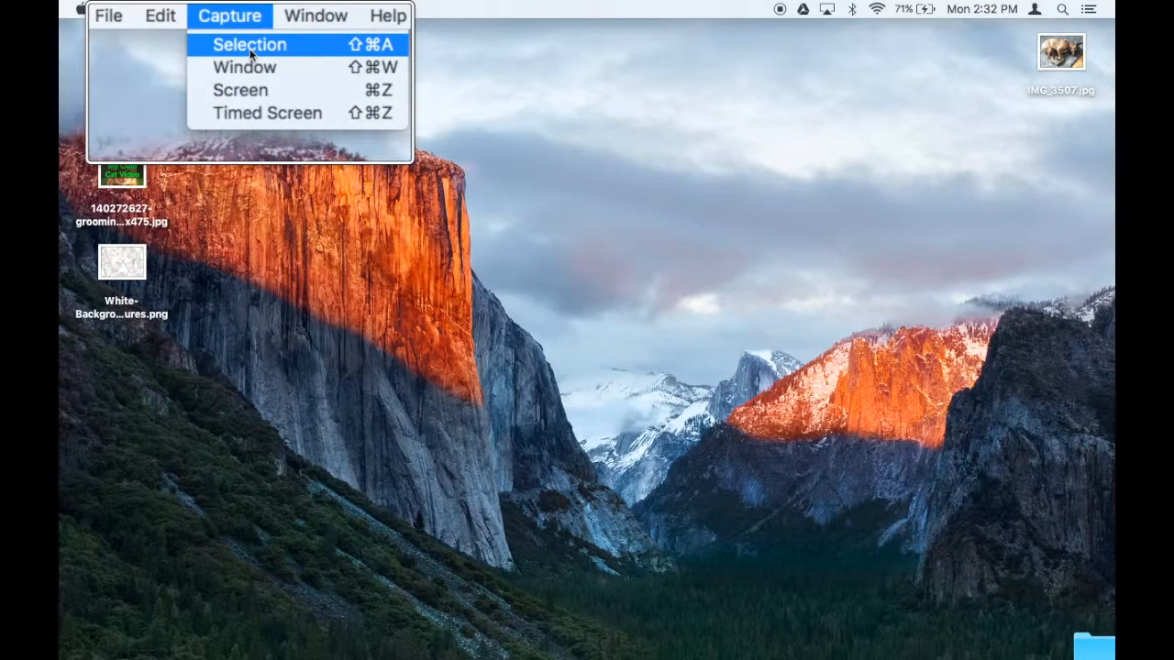
left_click(249, 44)
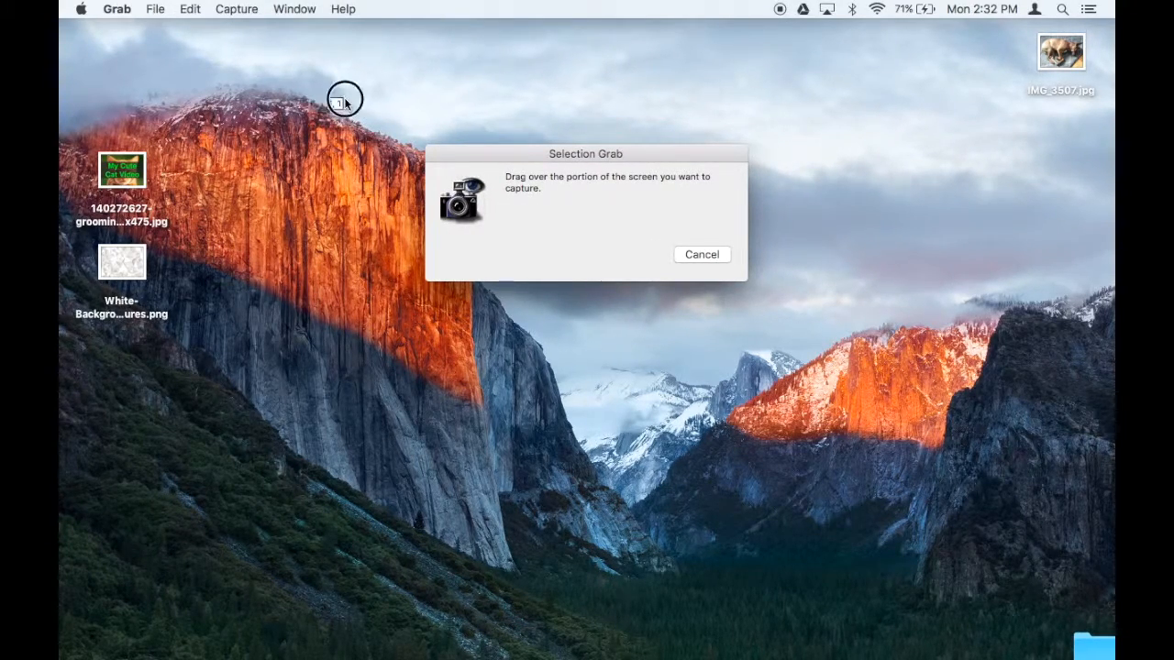
left_click_drag(345, 99, 989, 577)
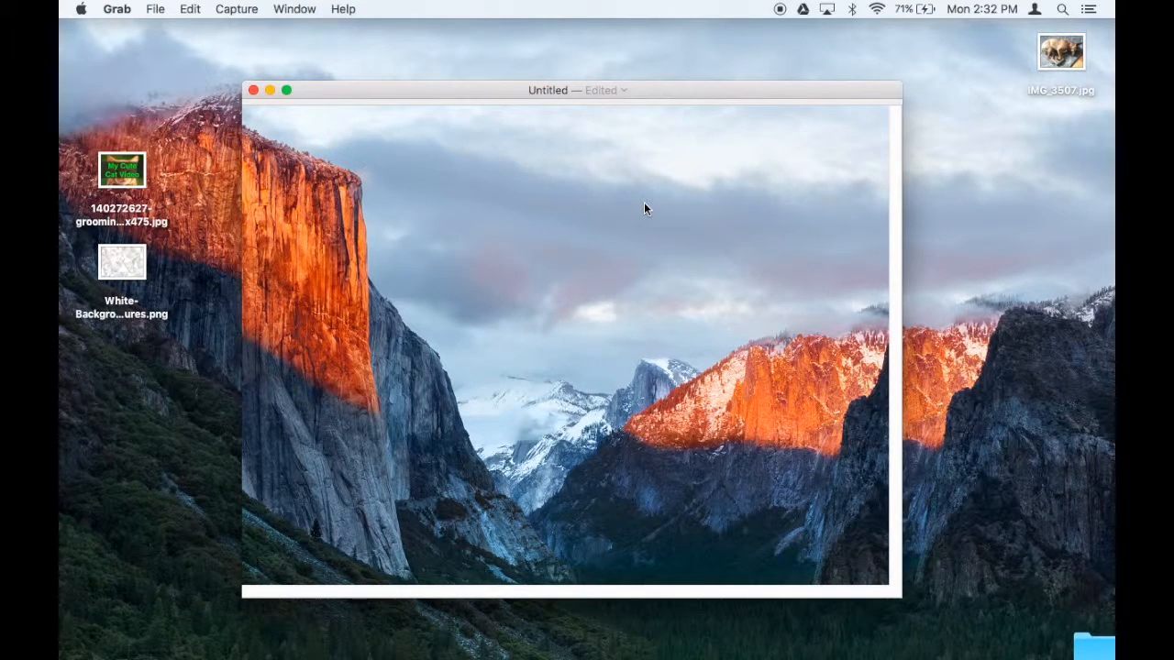
mouse_move(150, 7)
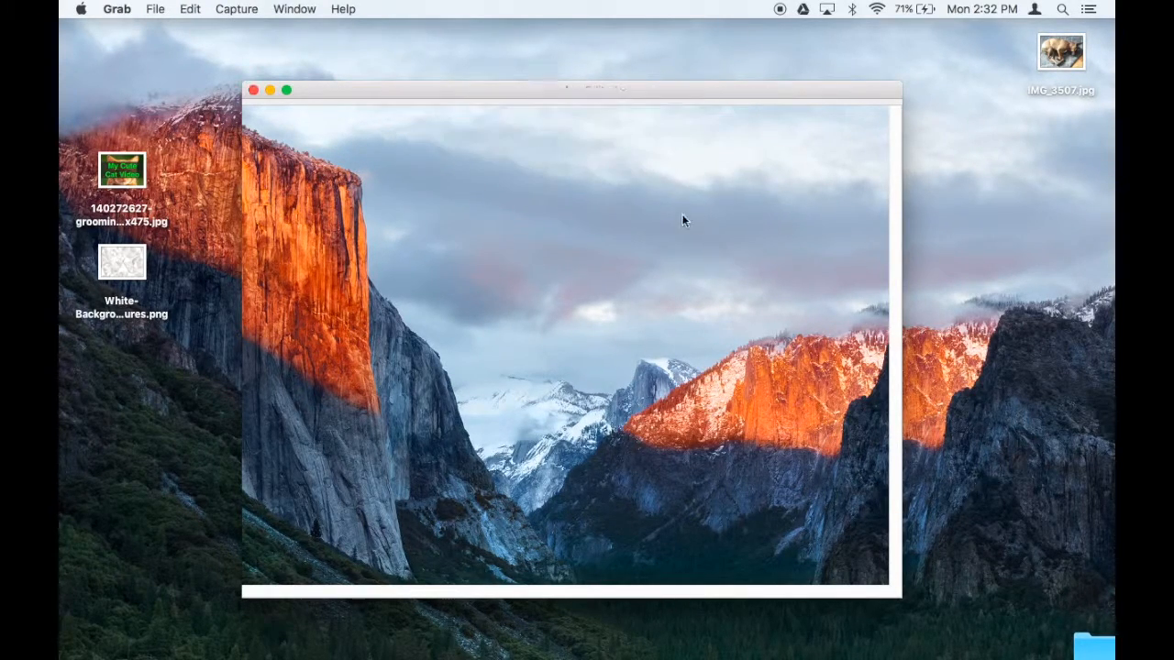
left_click(253, 89)
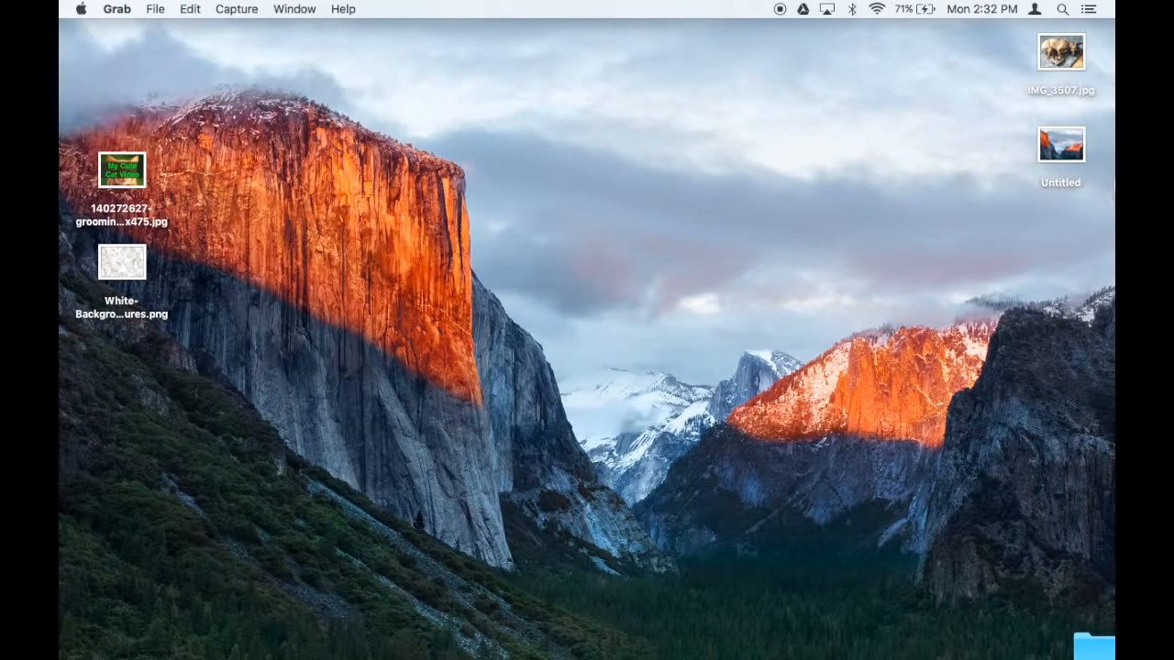
Open the Untitled capture in Preview and grab a second region screenshot of the desktop.
left_click(1060, 144)
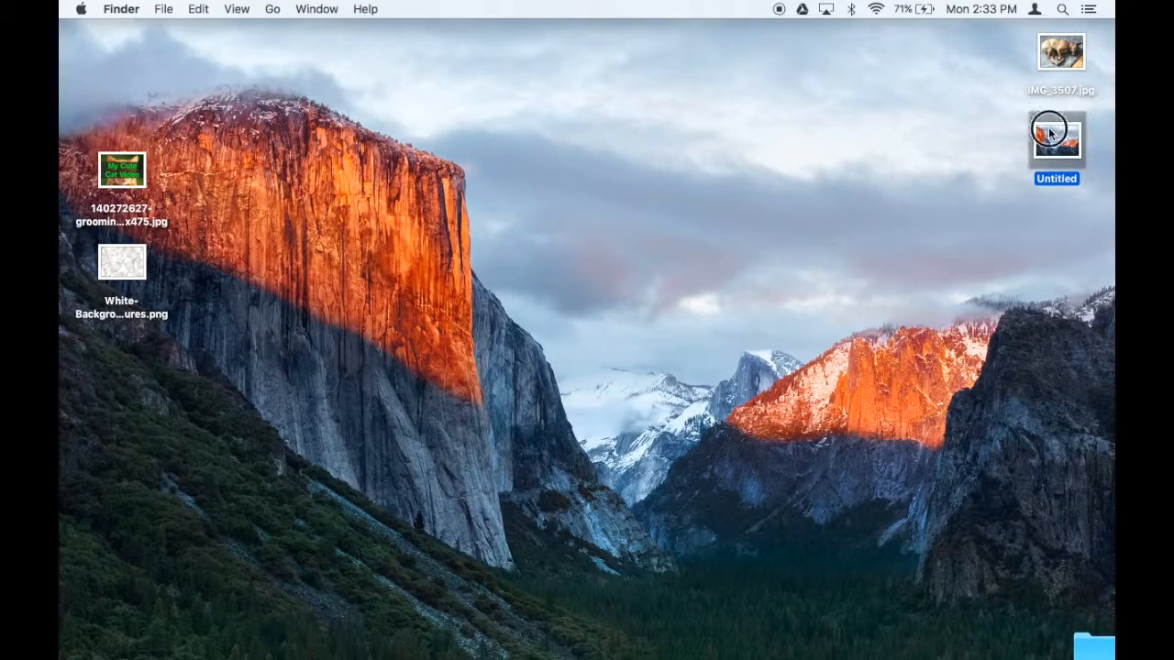
double_click(1056, 140)
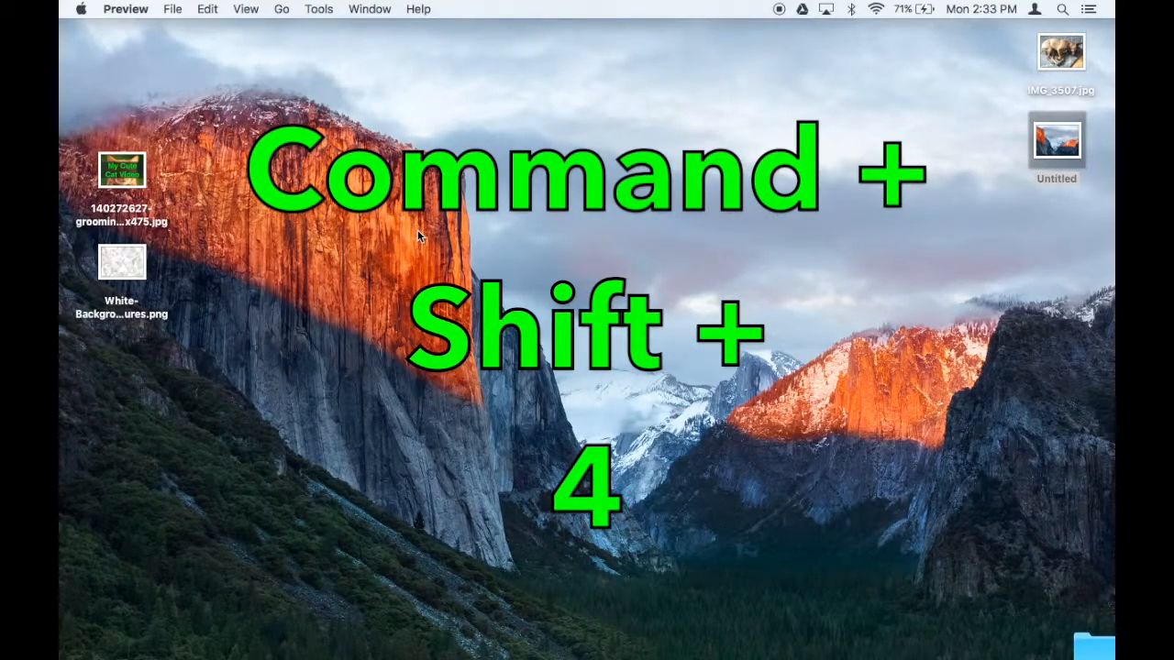
left_click_drag(327, 165, 835, 487)
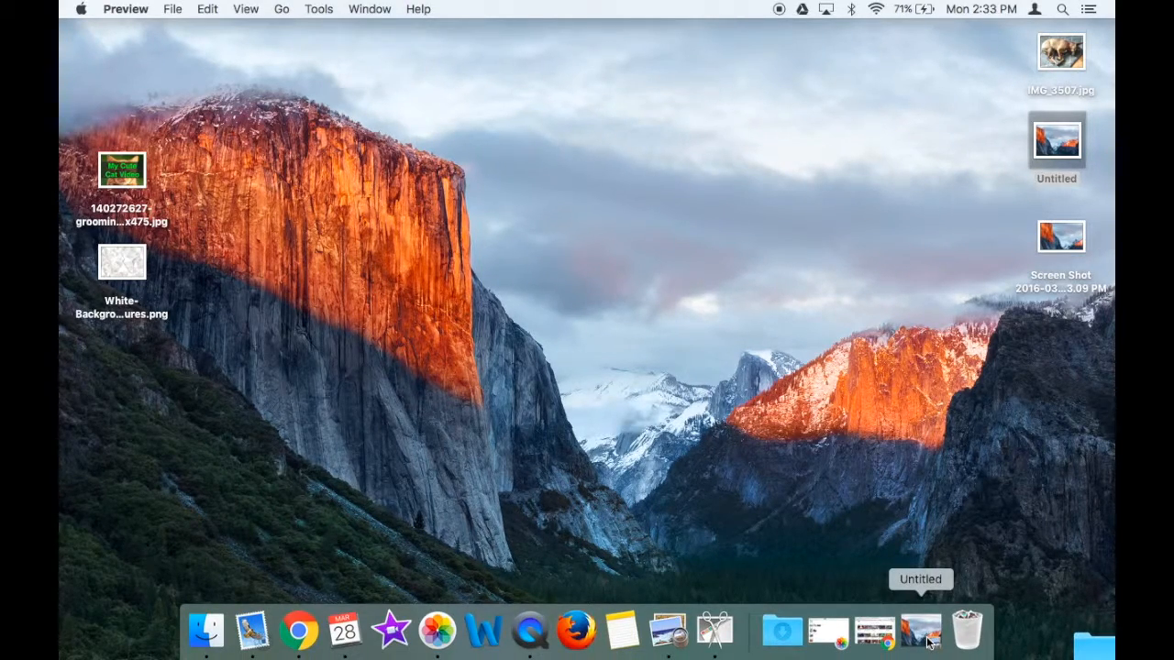
left_click(917, 631)
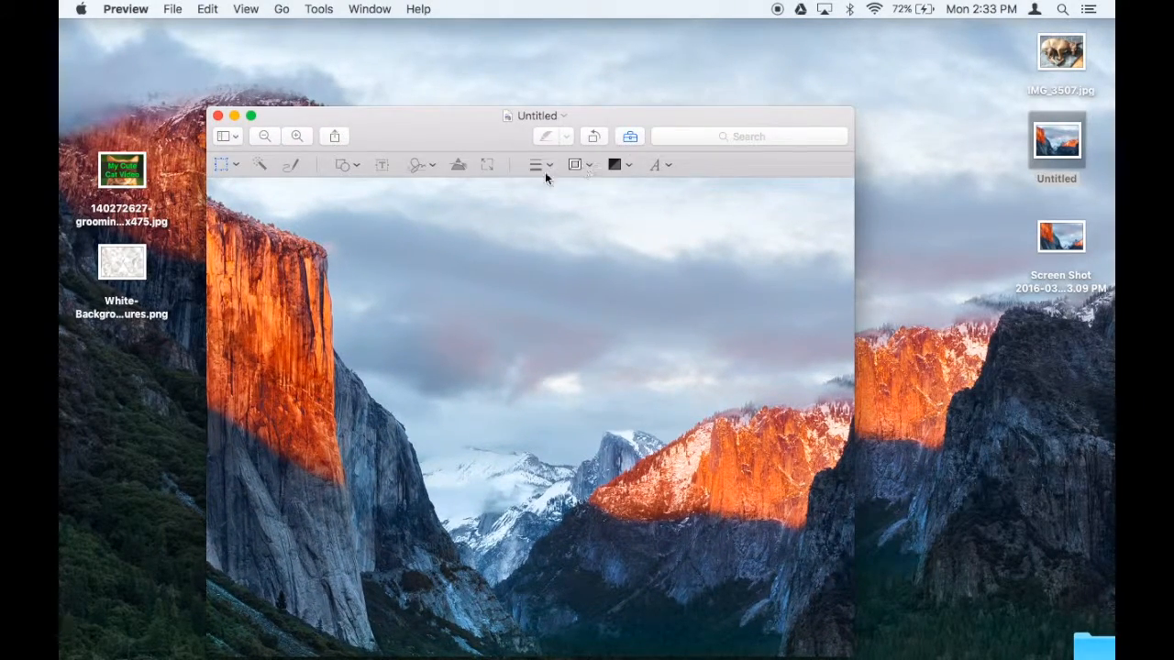
Add a dark band with green text 'This is my desktop' over the image and save it.
left_click(341, 165)
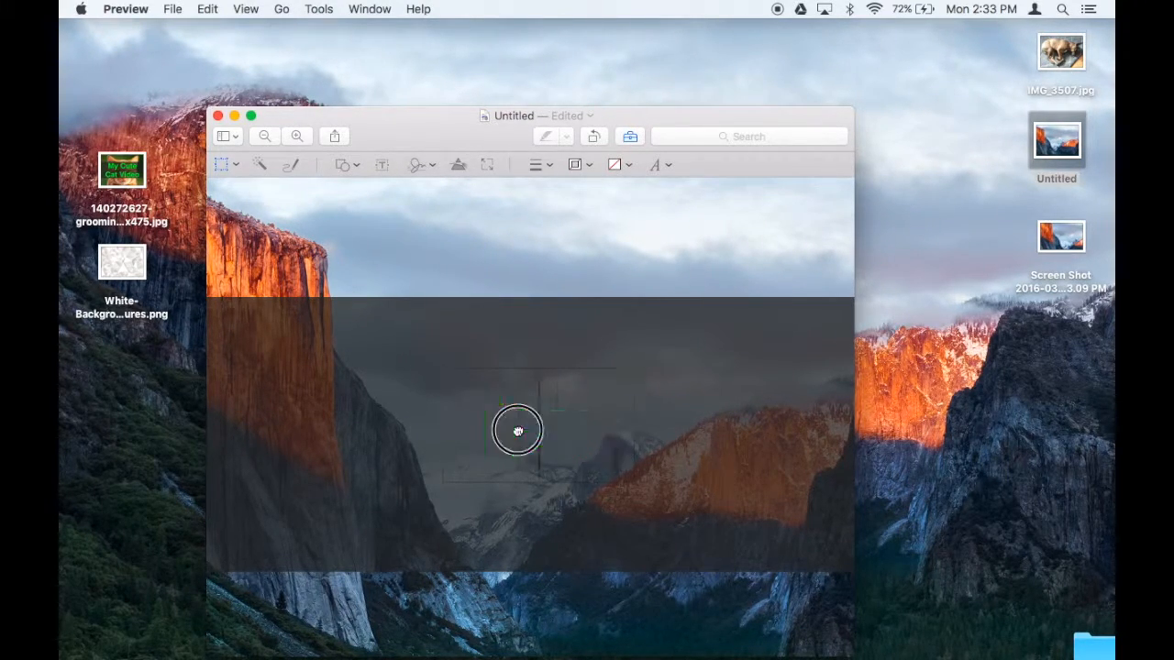
type("This is m")
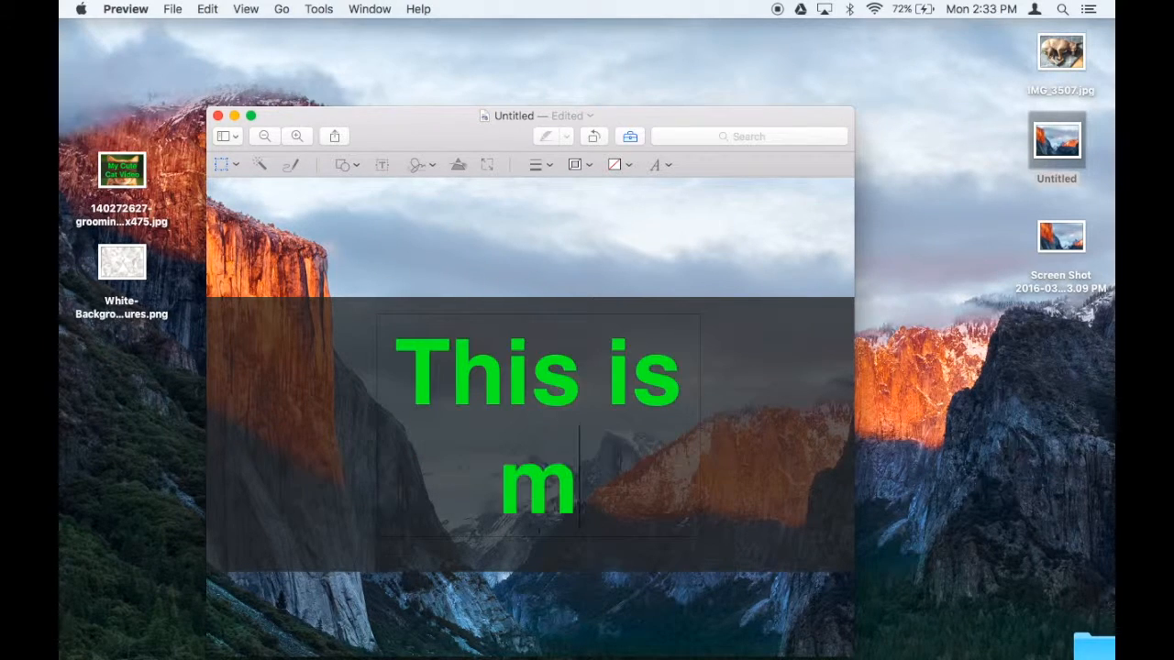
type("y desktop")
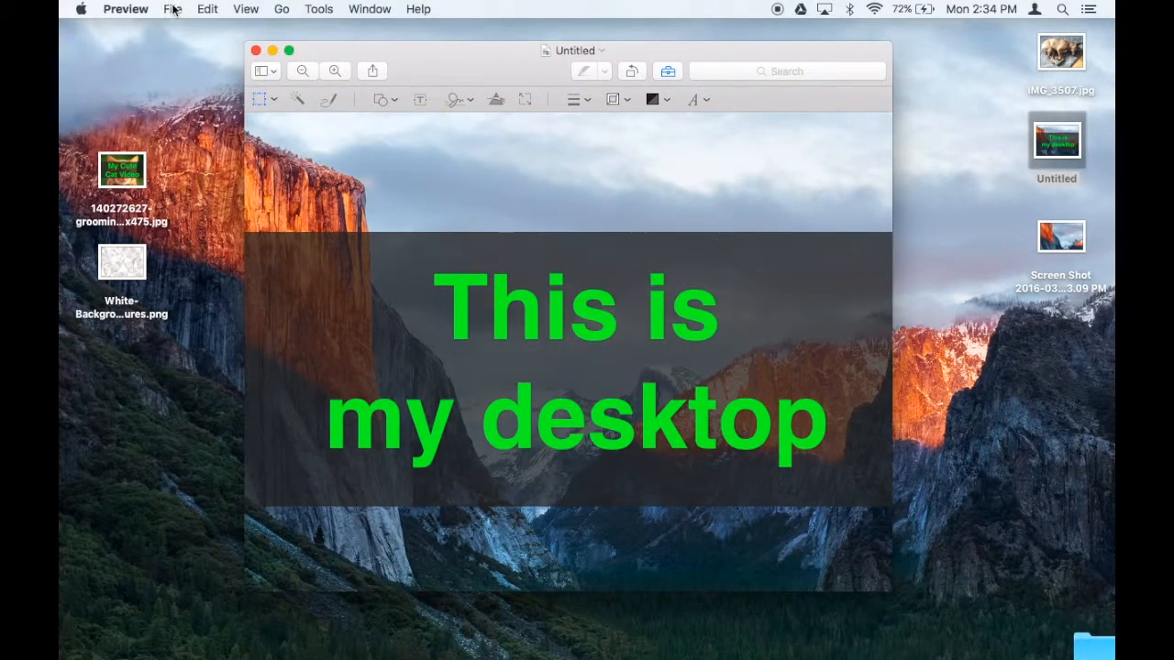
left_click(272, 52)
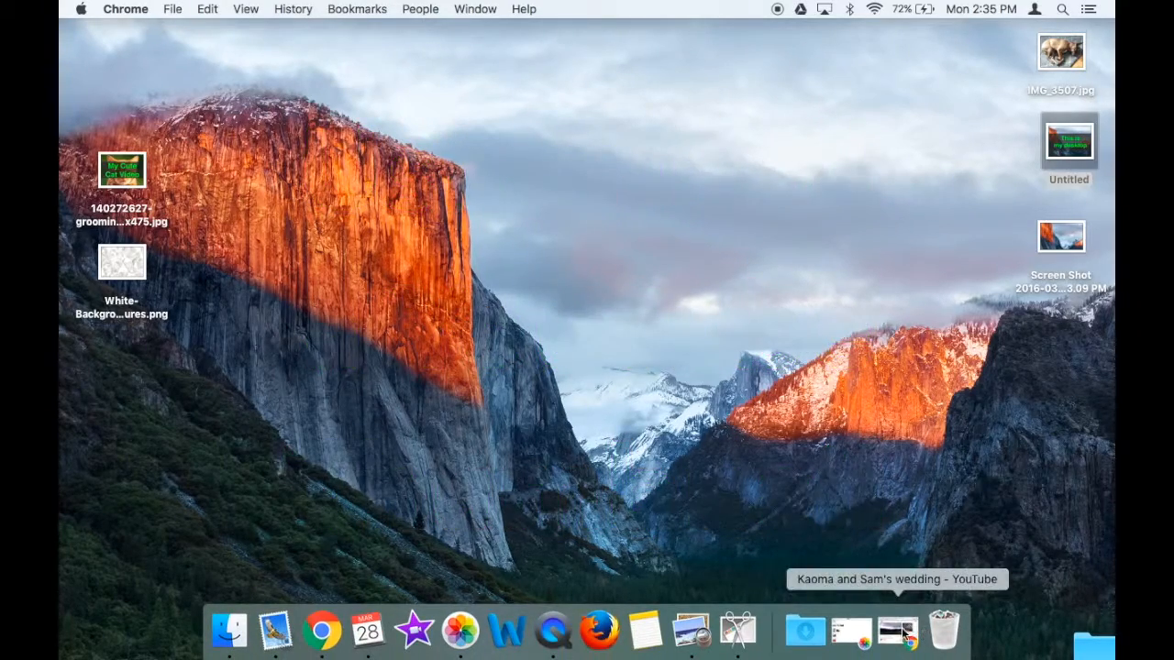
Return to the browser and reach Creator Studio's editing page for the wedding video.
left_click(897, 632)
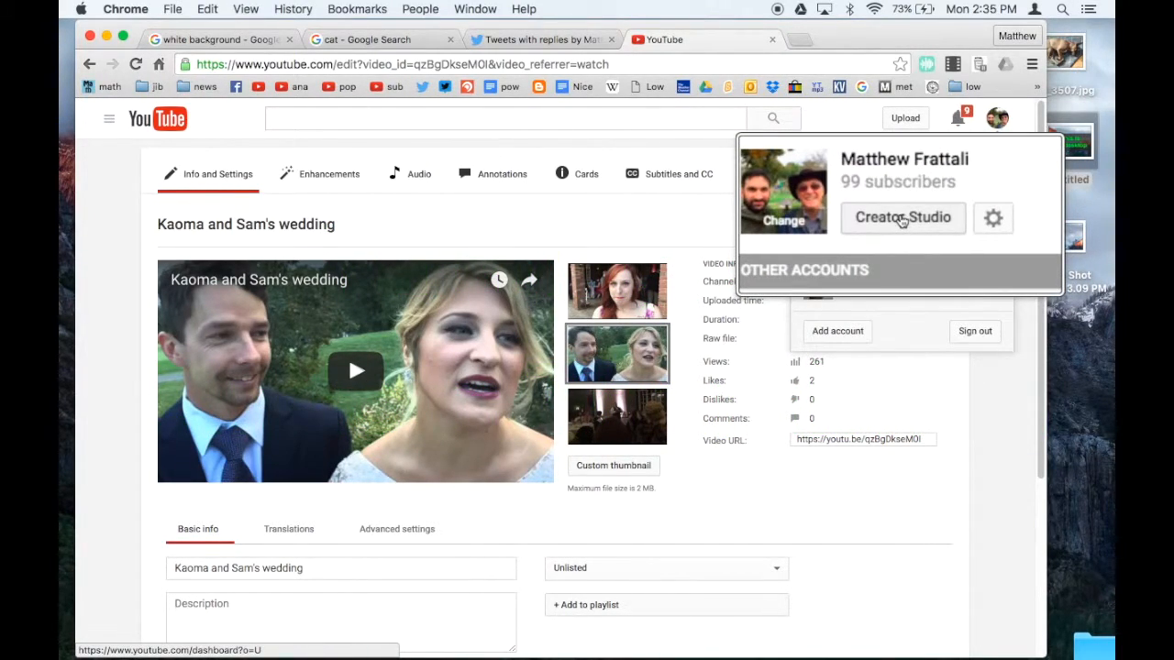
left_click(903, 217)
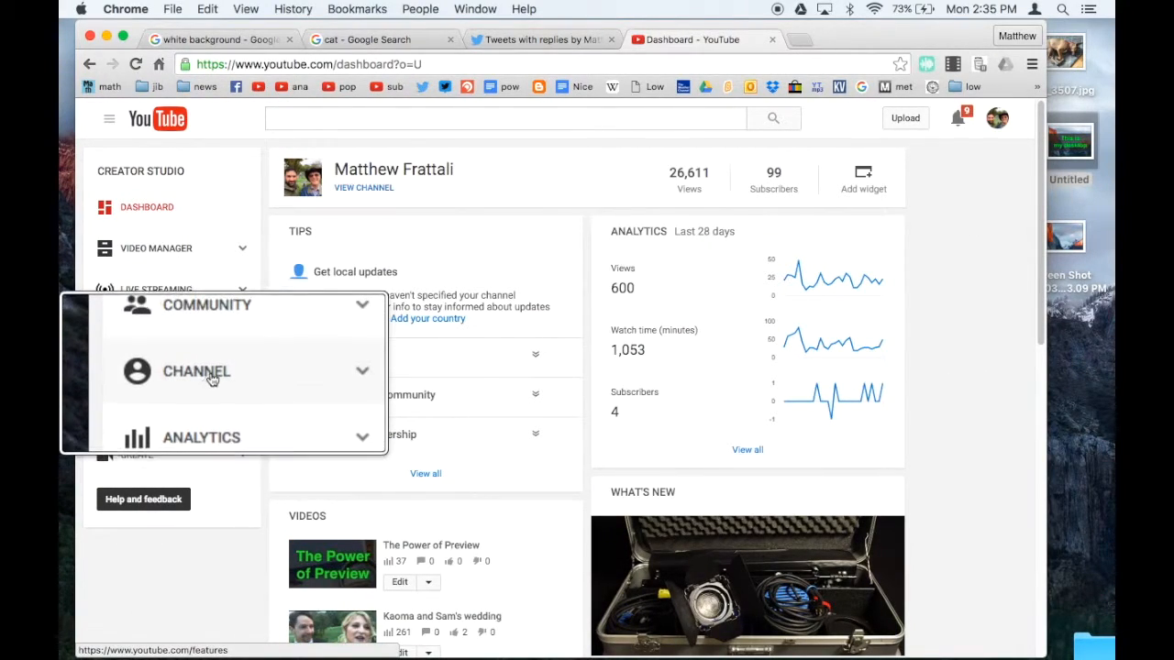
left_click(213, 414)
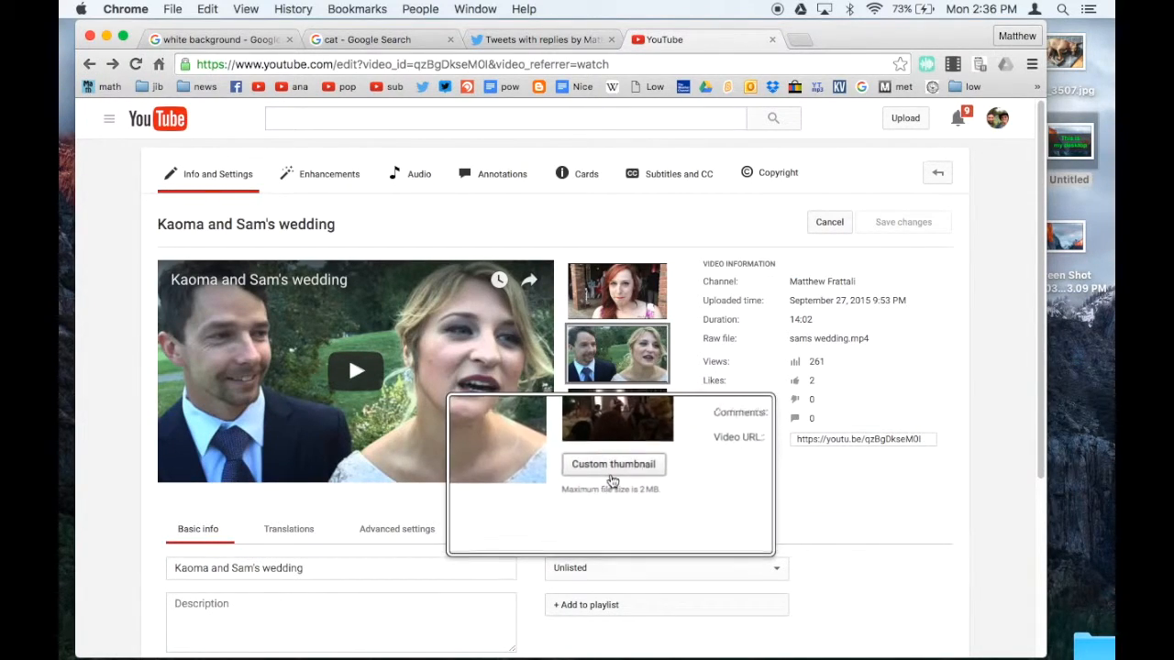
Upload Desktop > Untitled as the custom thumbnail and save the video's changes.
left_click(613, 466)
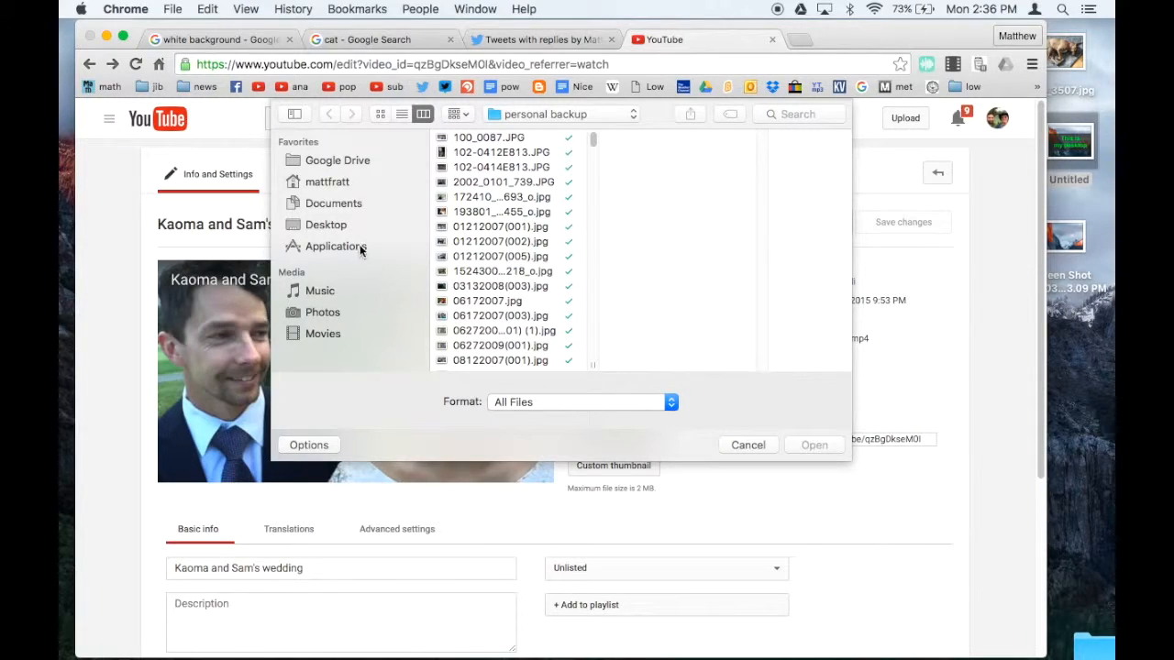
left_click(326, 224)
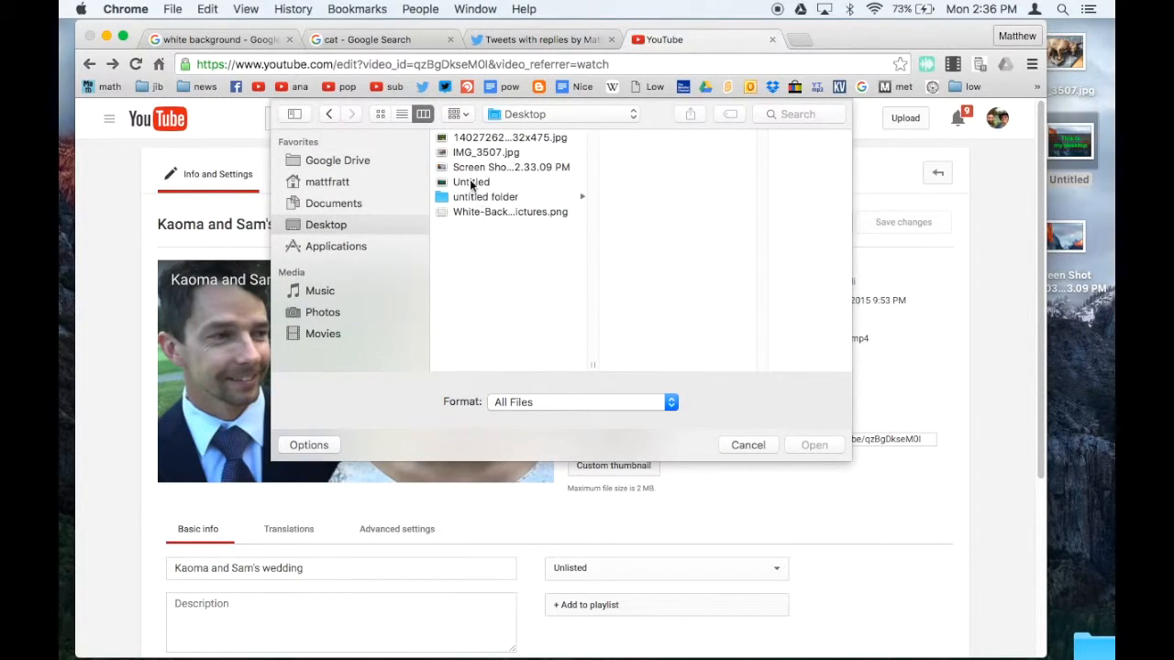
left_click(470, 182)
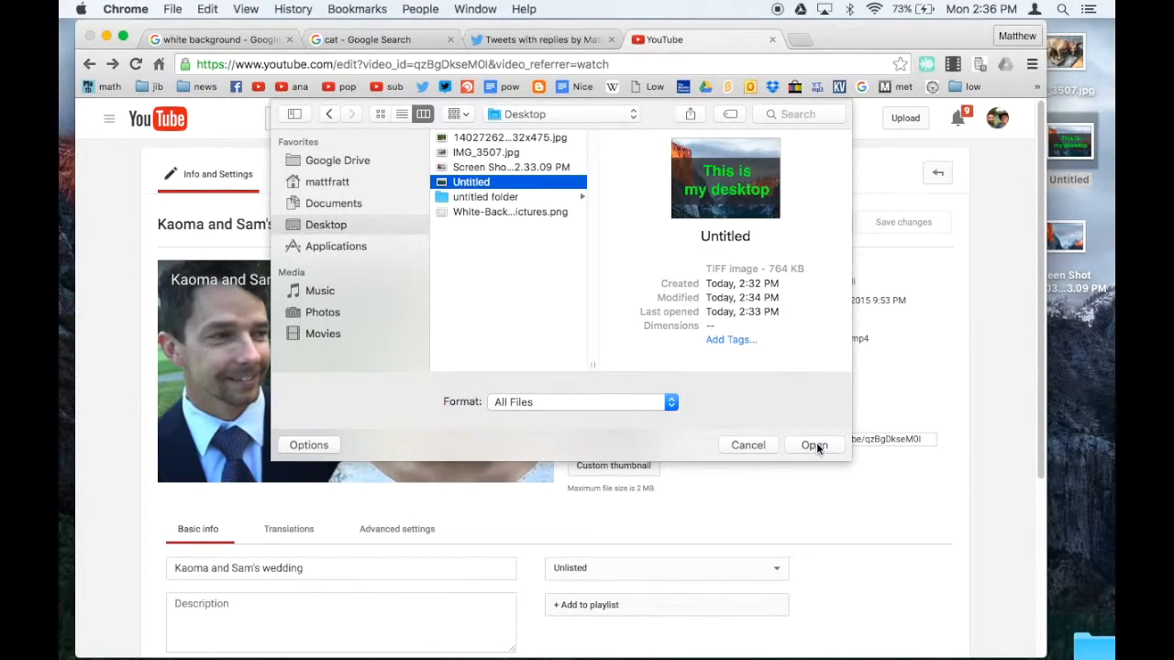
left_click(814, 445)
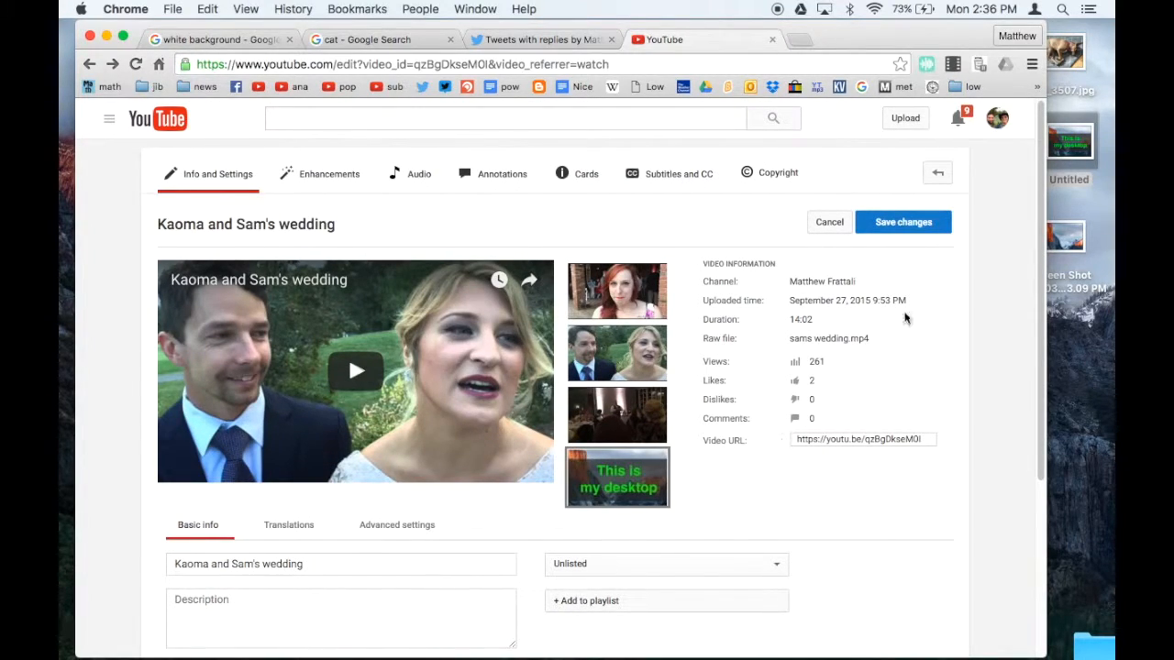
left_click(903, 222)
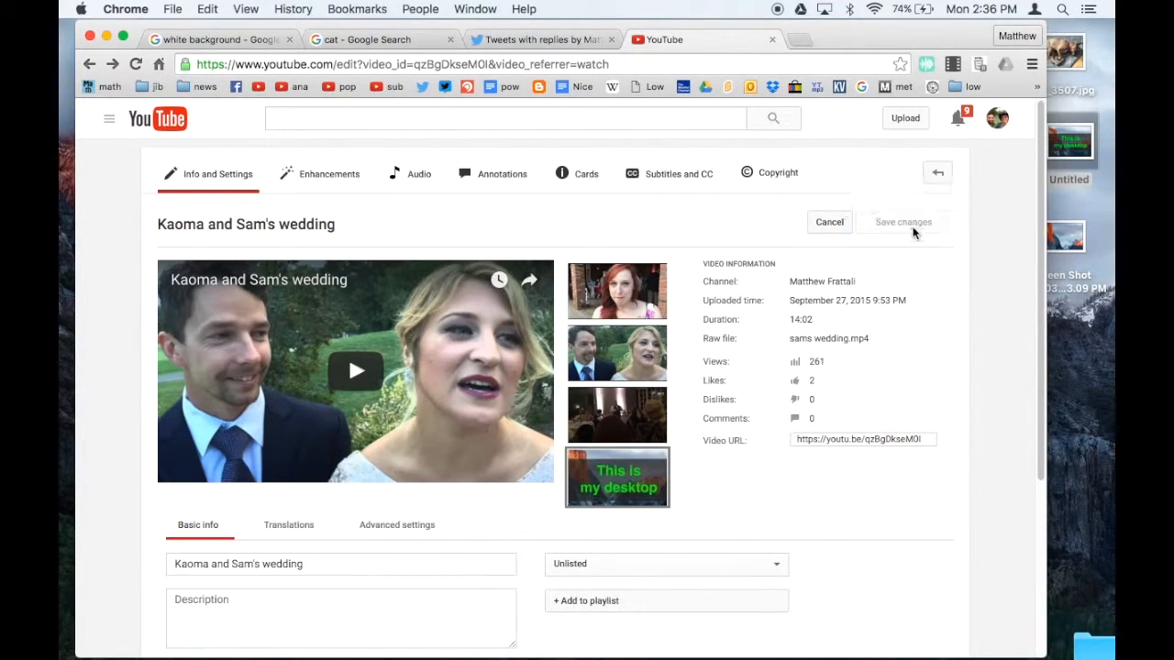
mouse_move(616, 492)
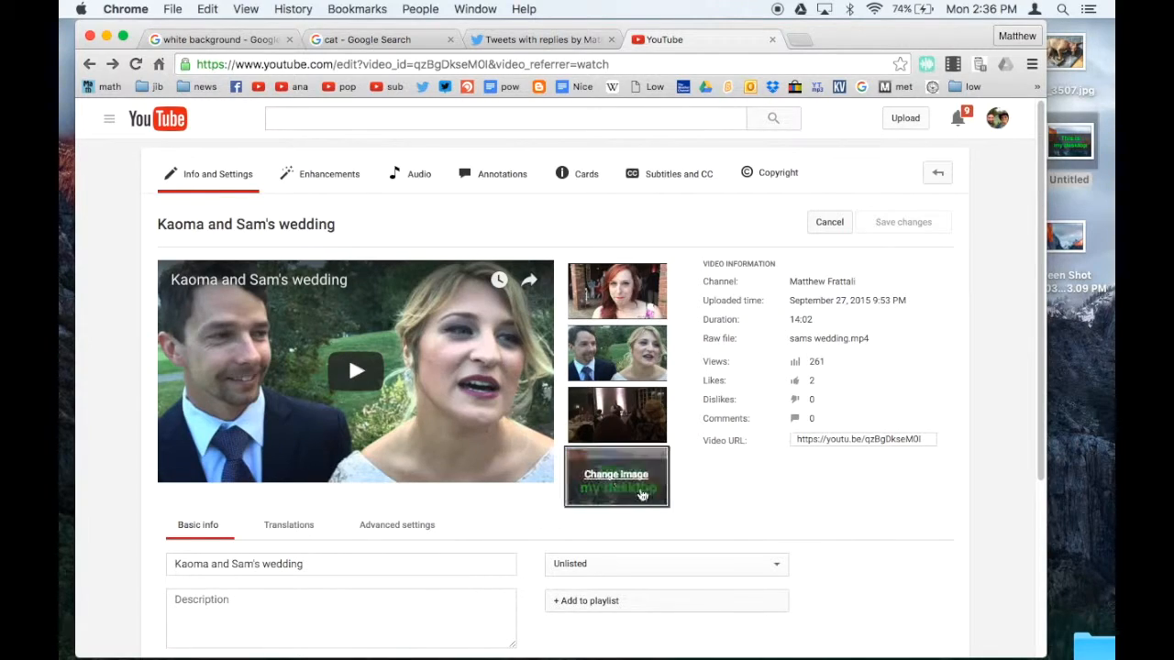
mouse_move(378, 420)
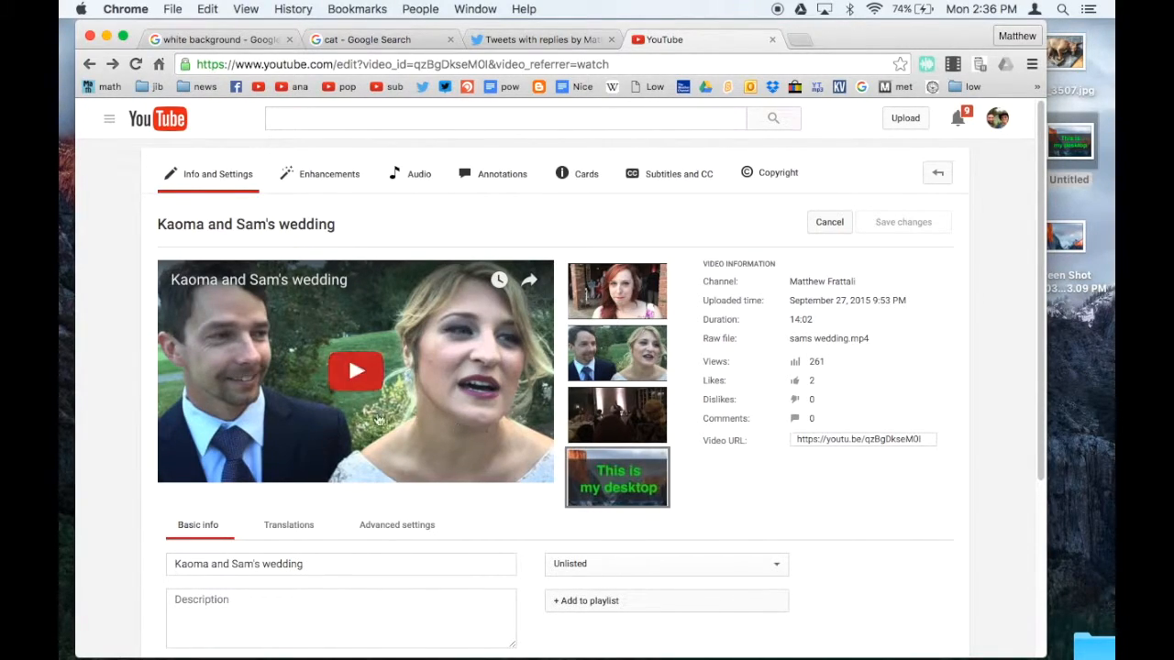